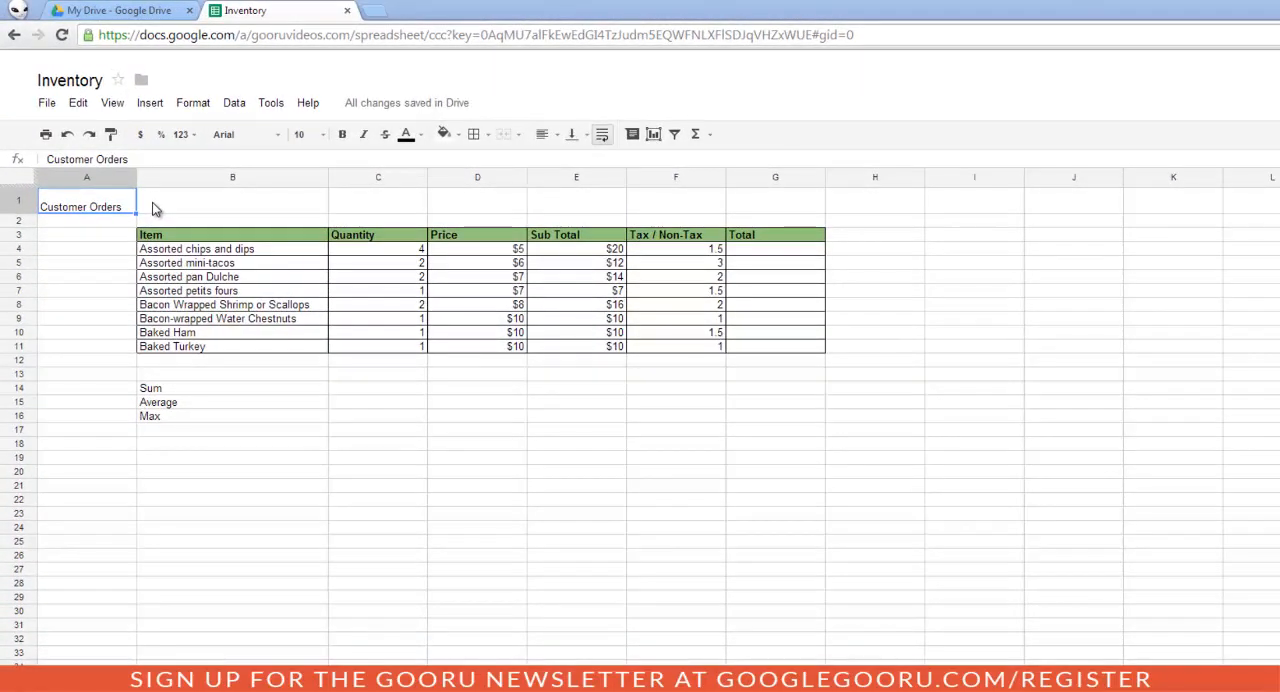
mouse_move(543, 210)
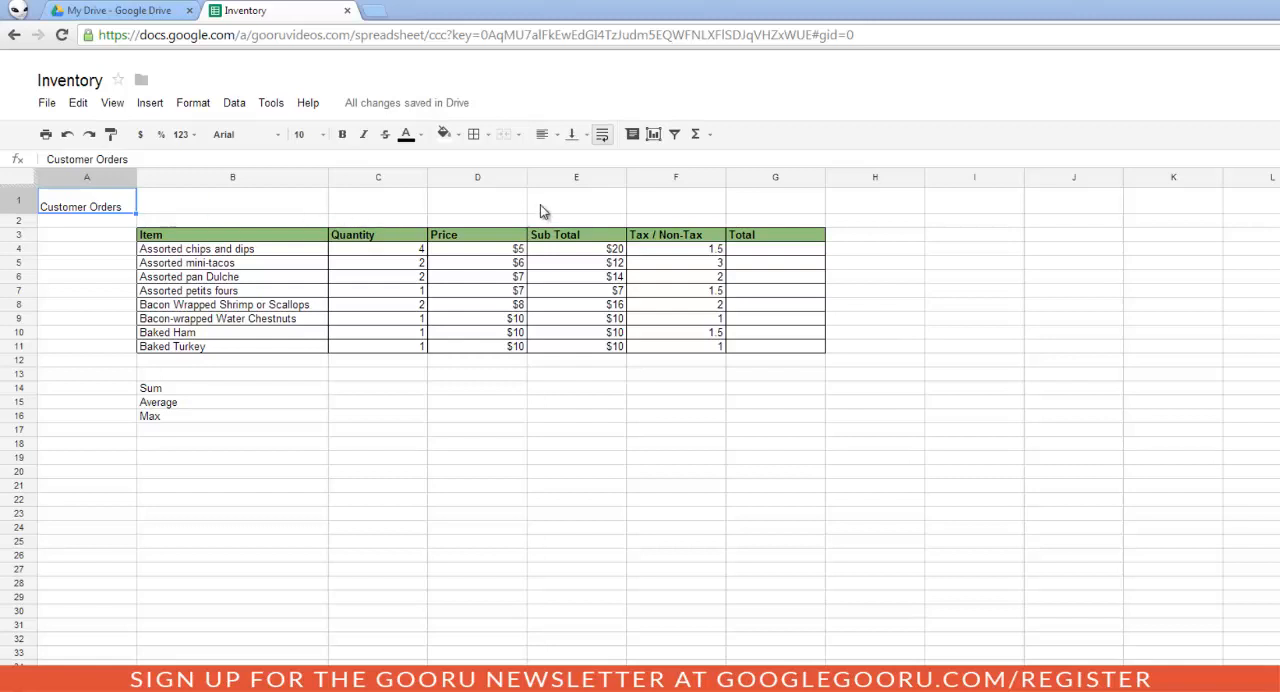
mouse_move(473, 134)
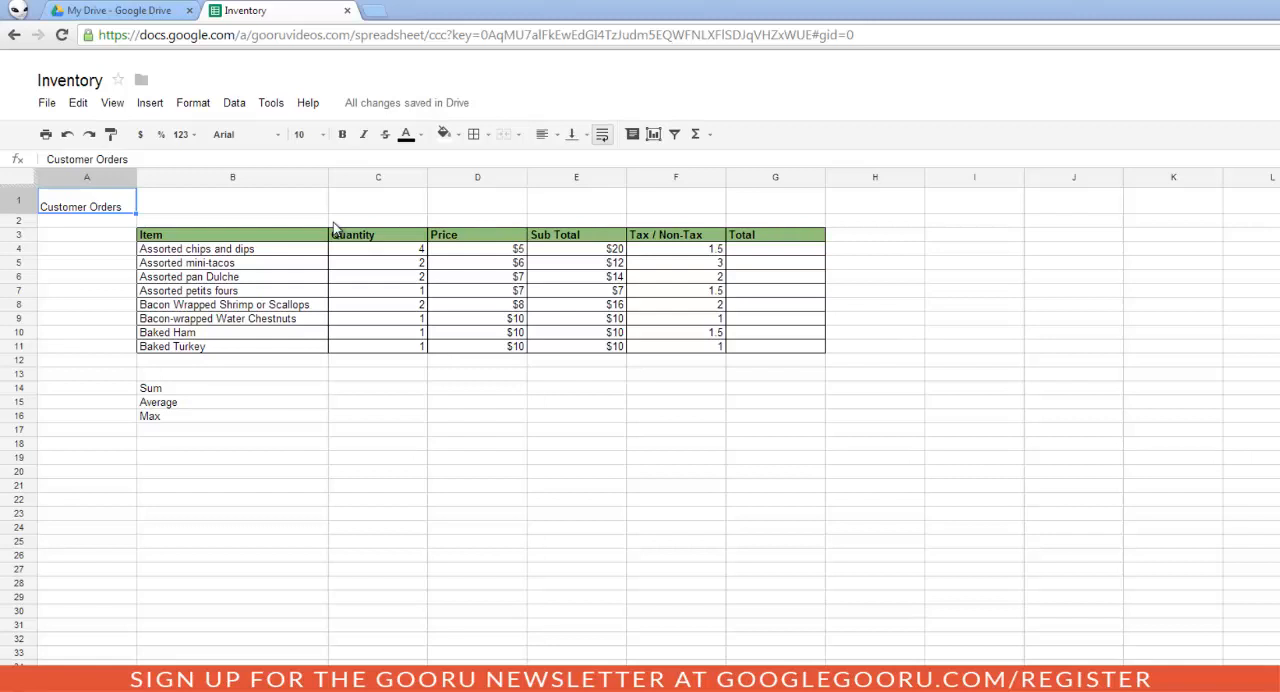
mouse_move(662, 258)
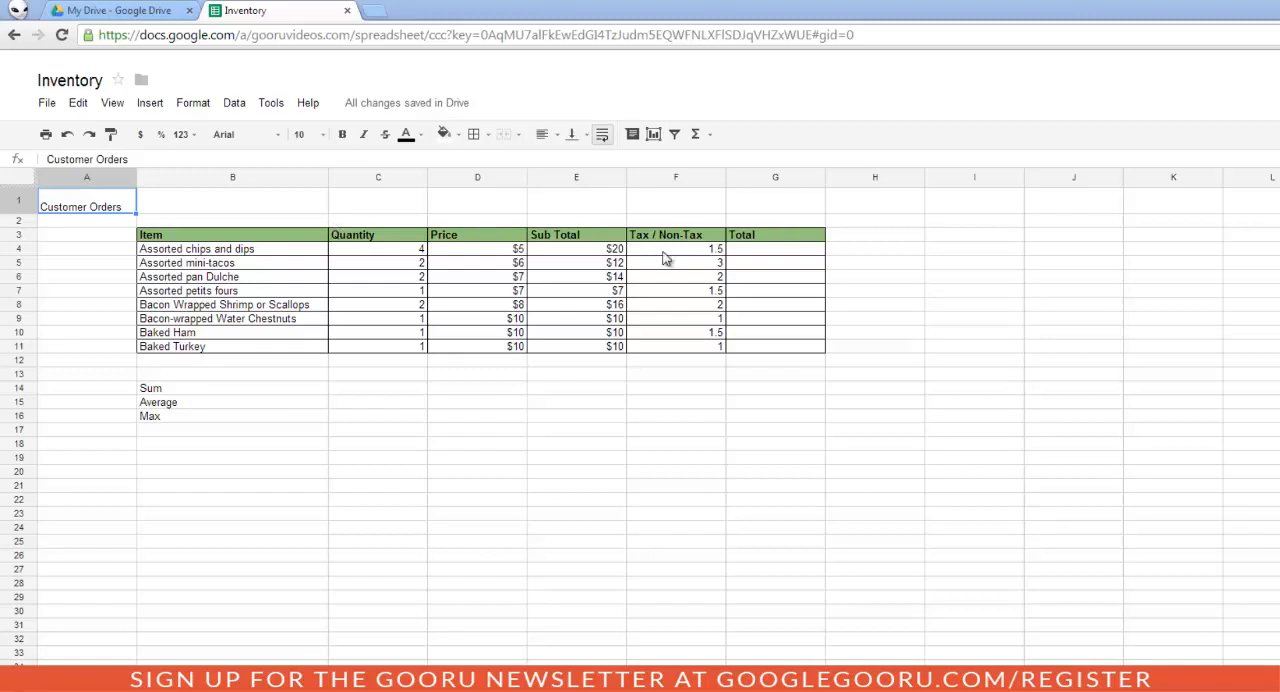
mouse_move(675, 304)
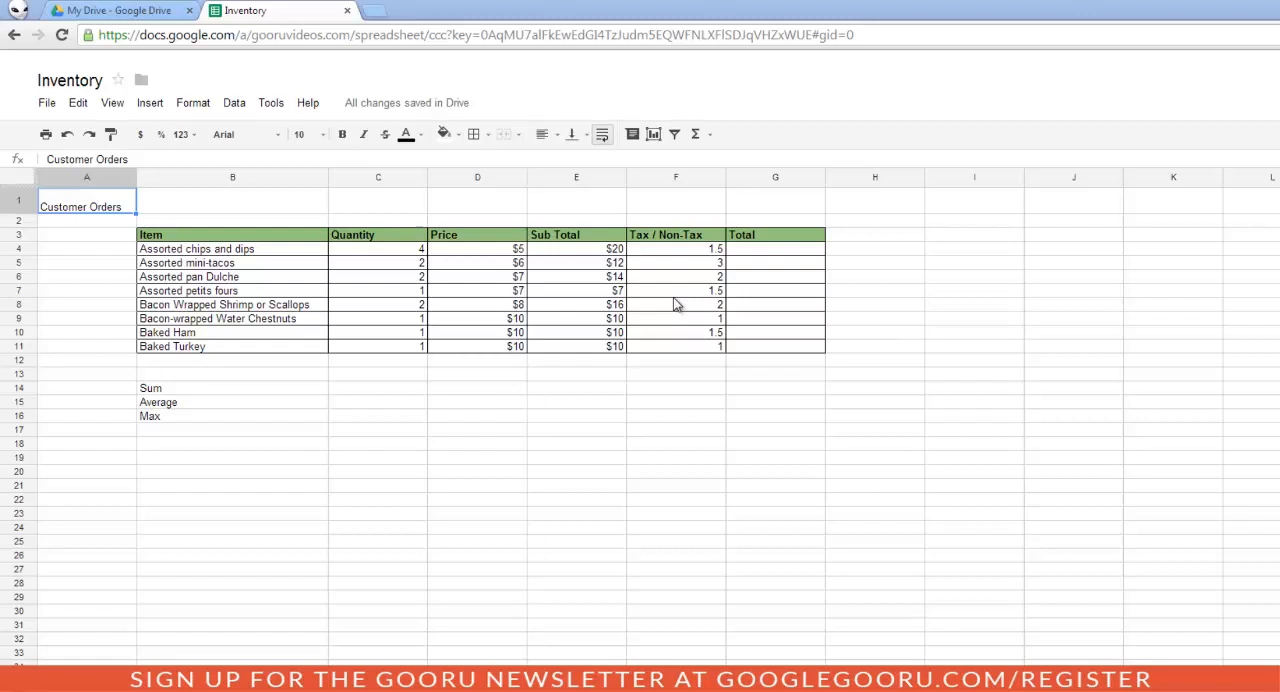
mouse_move(682, 260)
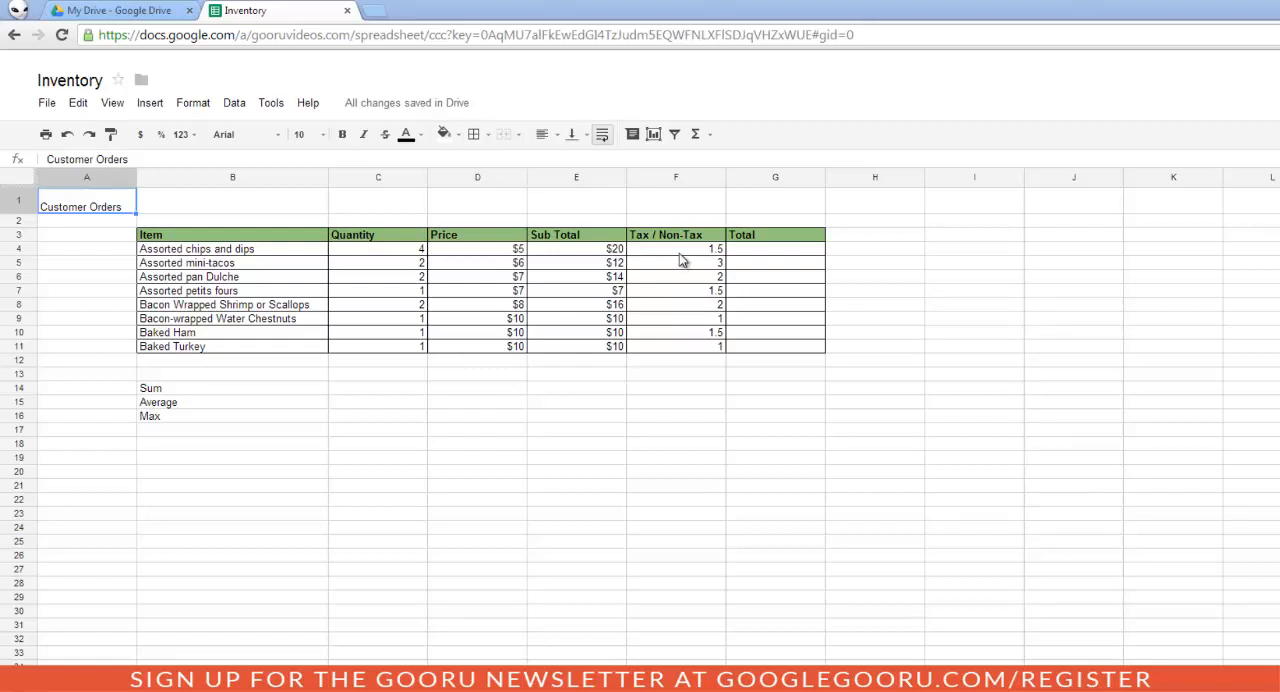
Step: Format the Tax / Non-Tax values F4:F11 as $1,000.12 currency with two decimals
left_click(193, 102)
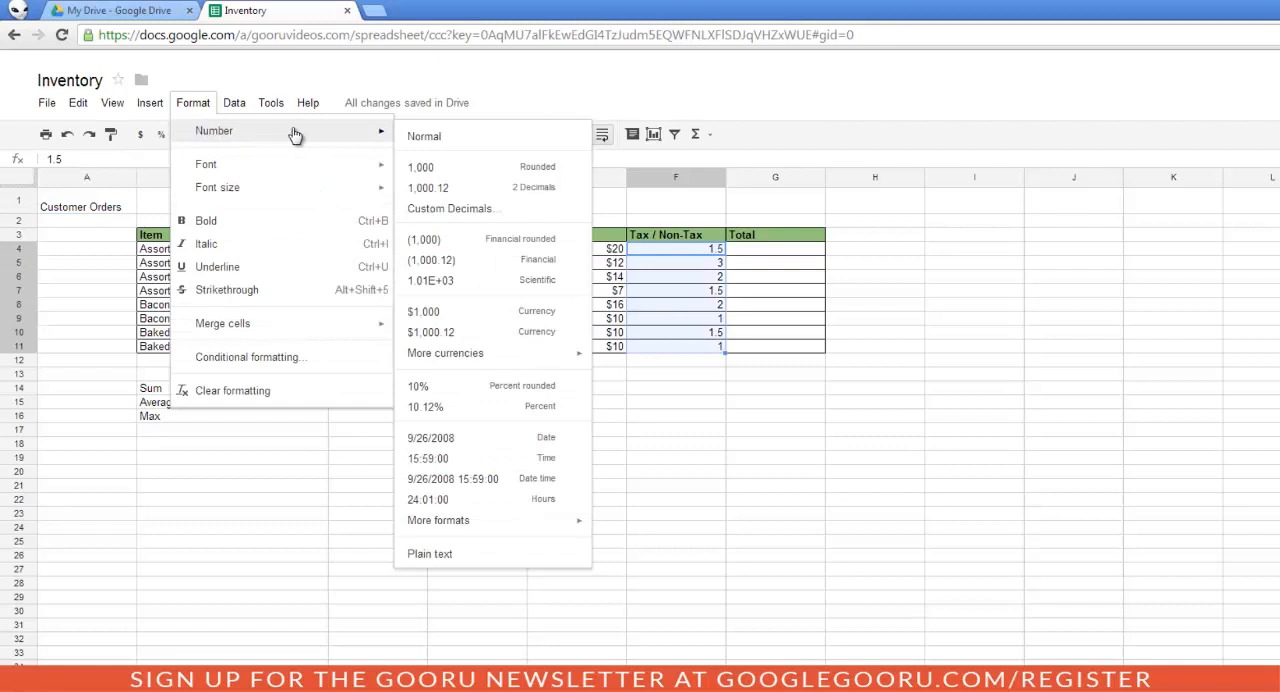
mouse_move(448, 142)
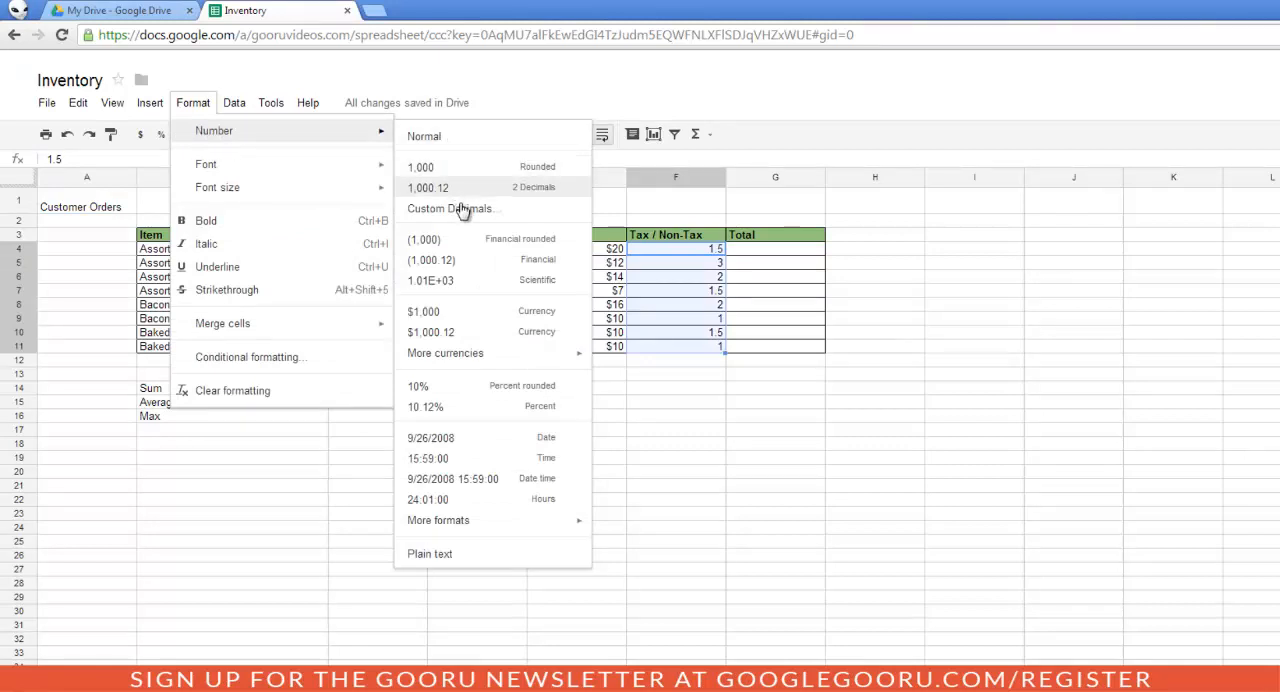
mouse_move(457, 331)
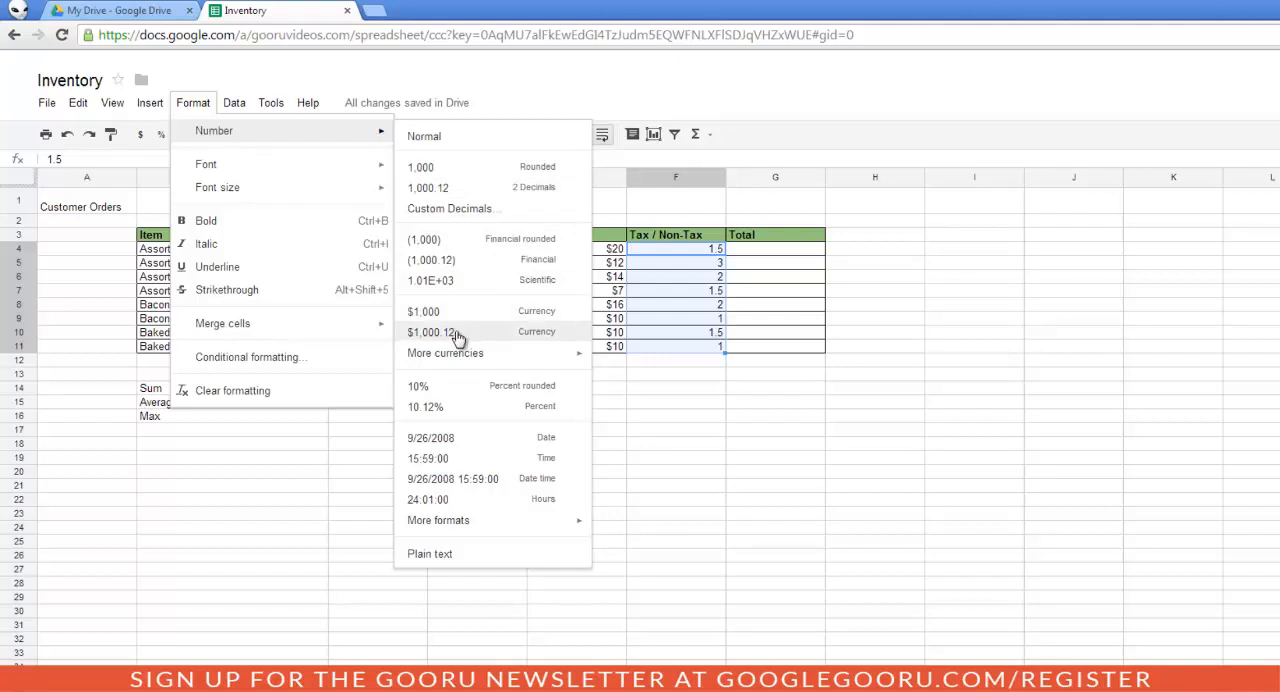
mouse_move(480, 338)
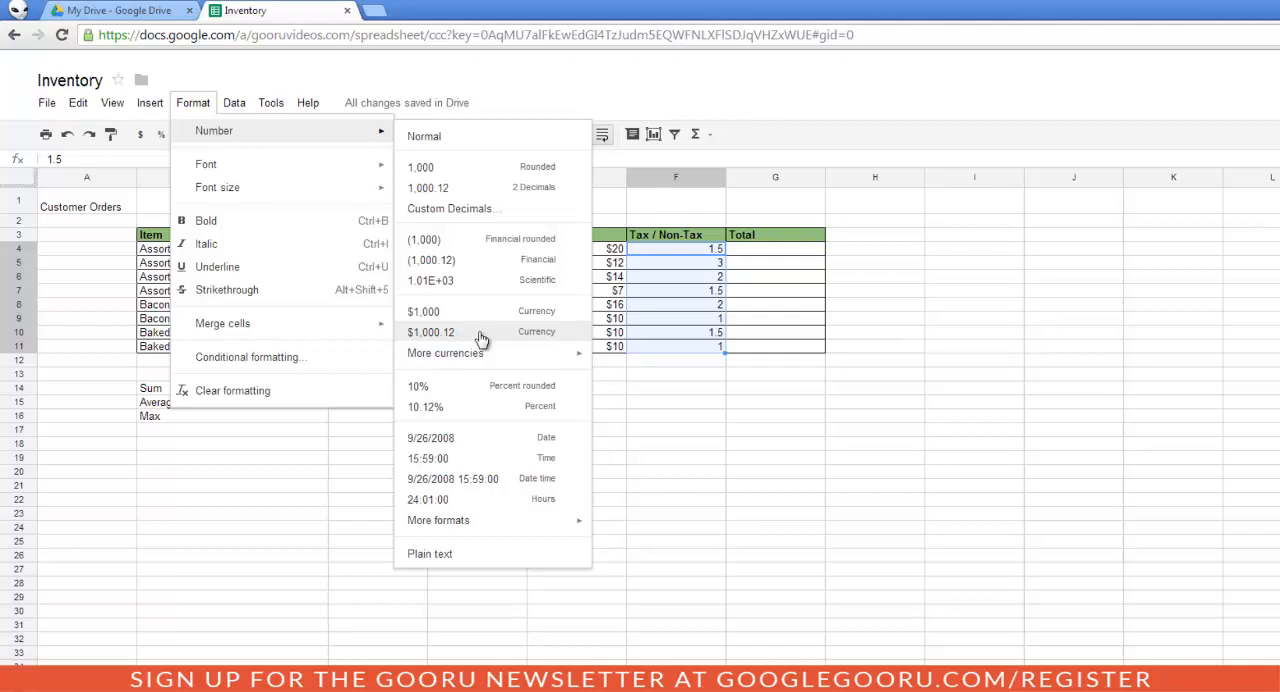
left_click(427, 331)
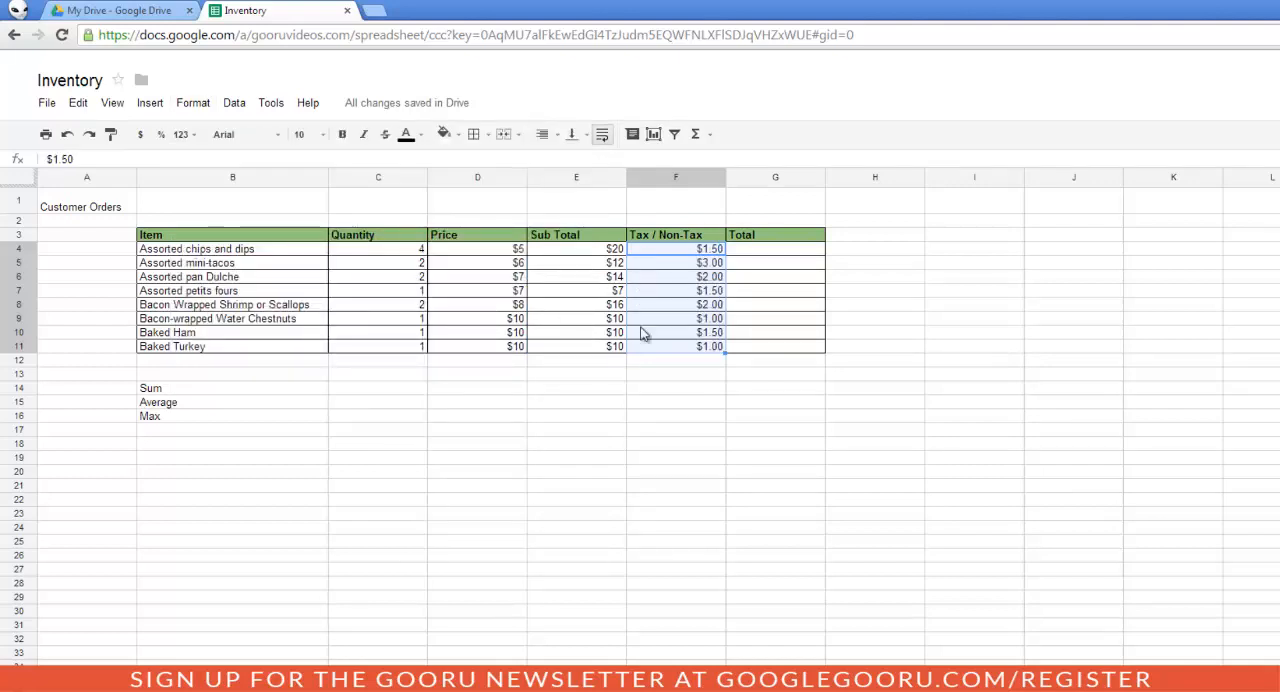
left_click(774, 249)
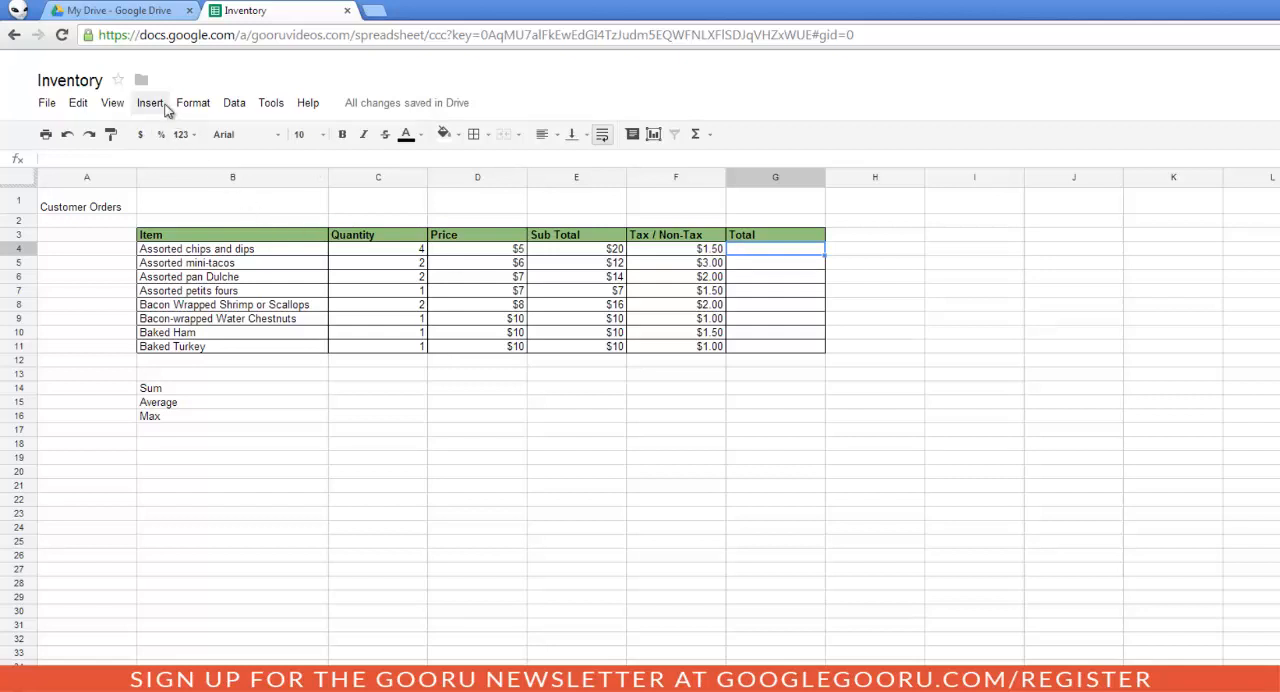
Step: Total the first two items as Sub Total plus tax using SUM over E4:F4 and E5:F5
left_click(150, 102)
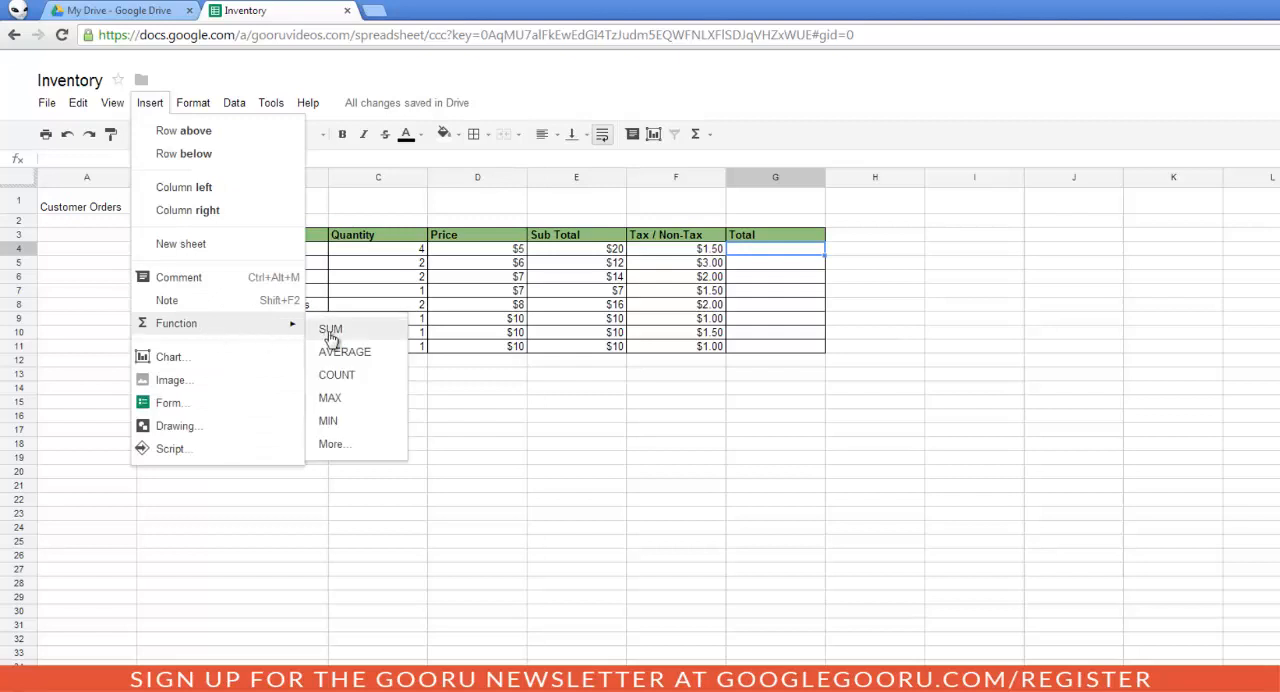
left_click(330, 329)
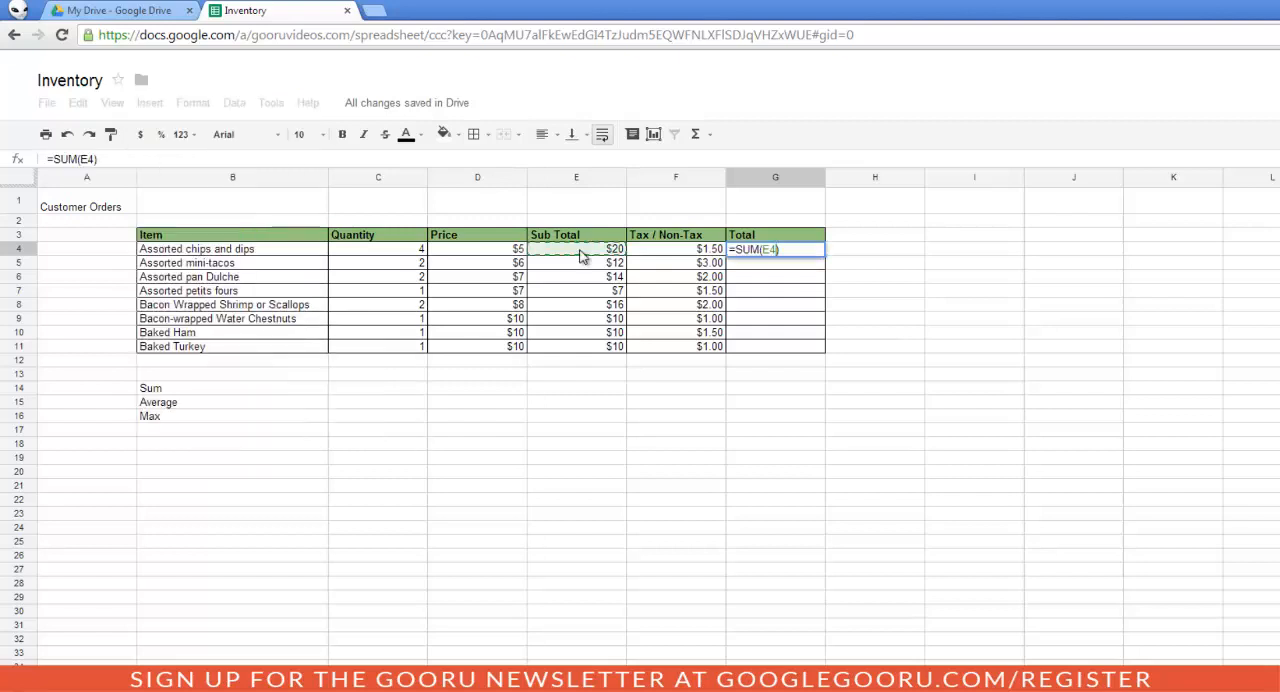
key("Enter")
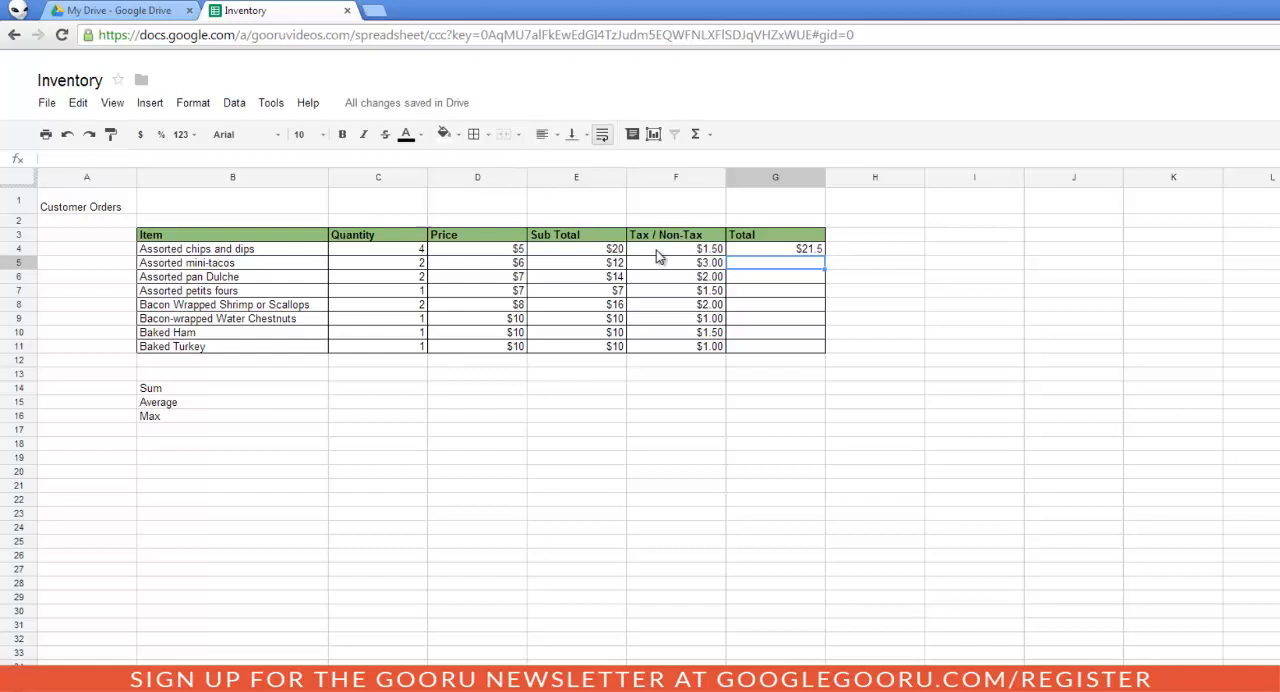
type("=")
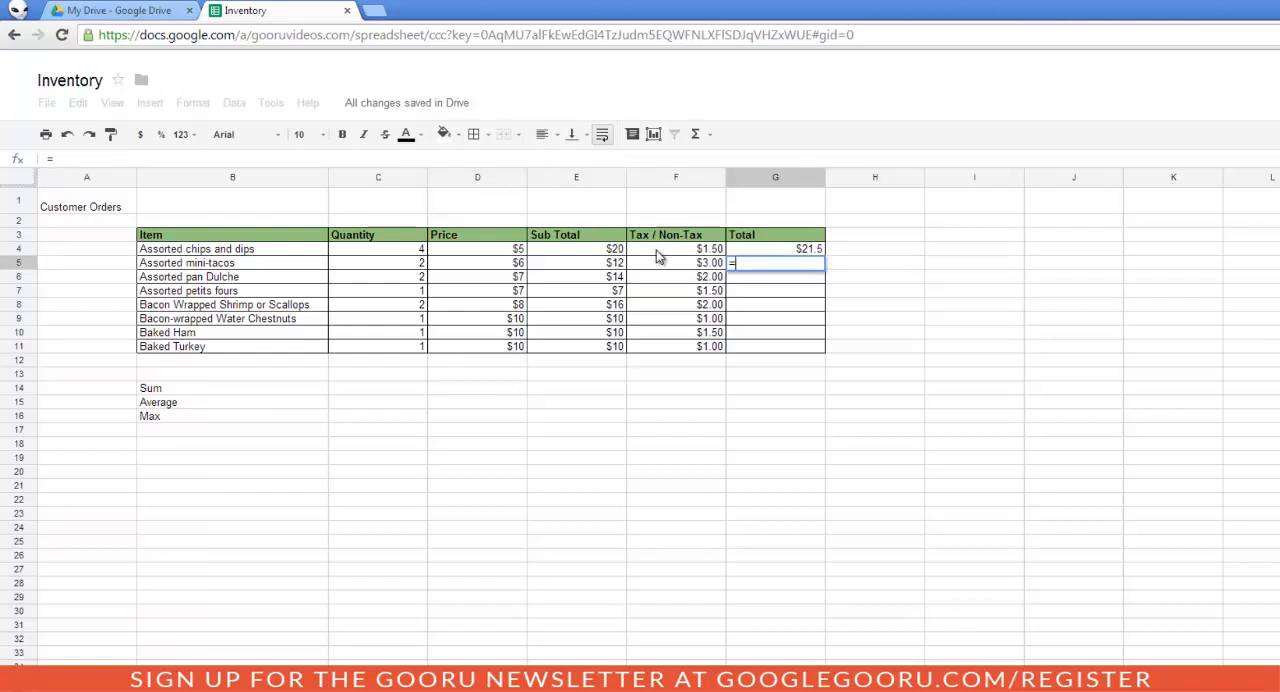
type("SUM(")
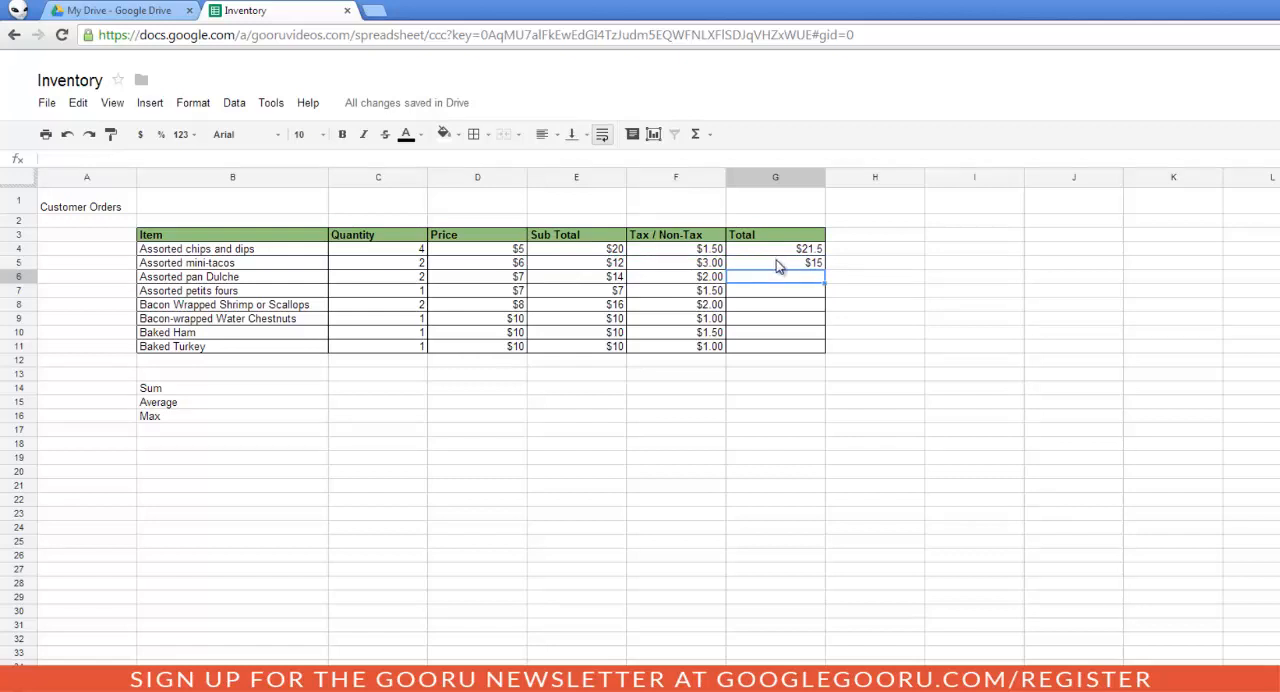
Step: Fill the total formula down to G11 so every item shows its total, ending at $11
left_click(775, 262)
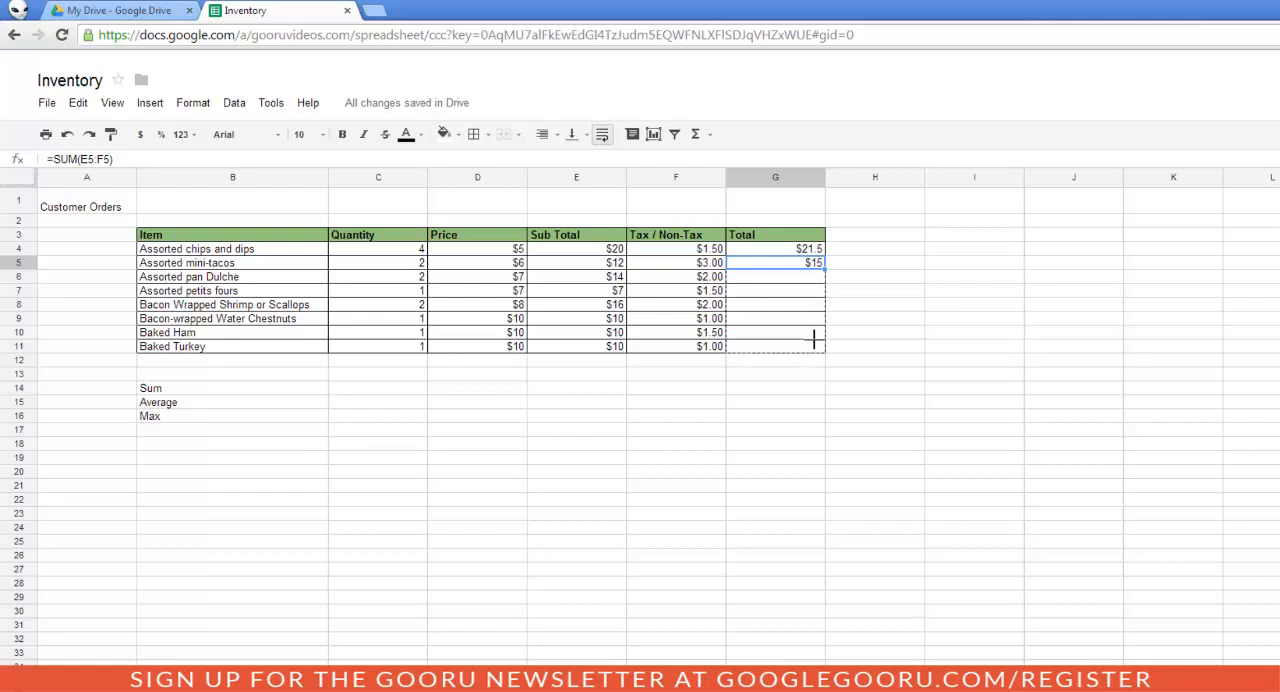
left_click_drag(775, 262, 775, 346)
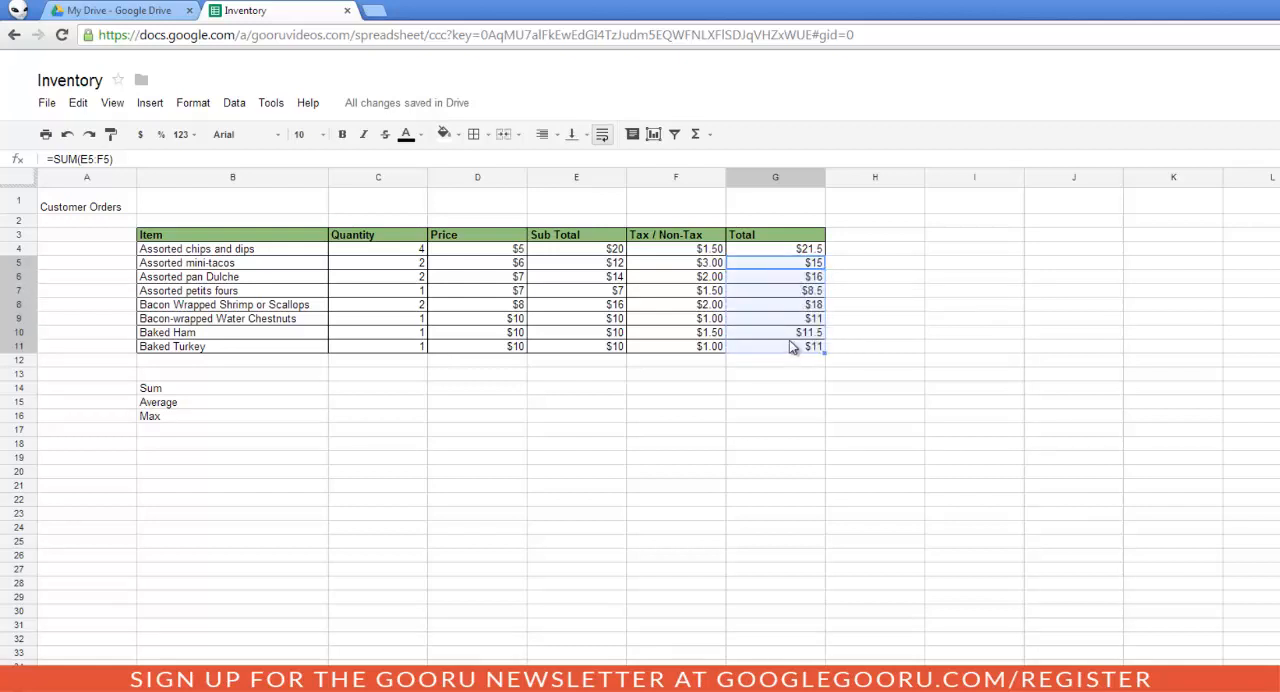
left_click(675, 360)
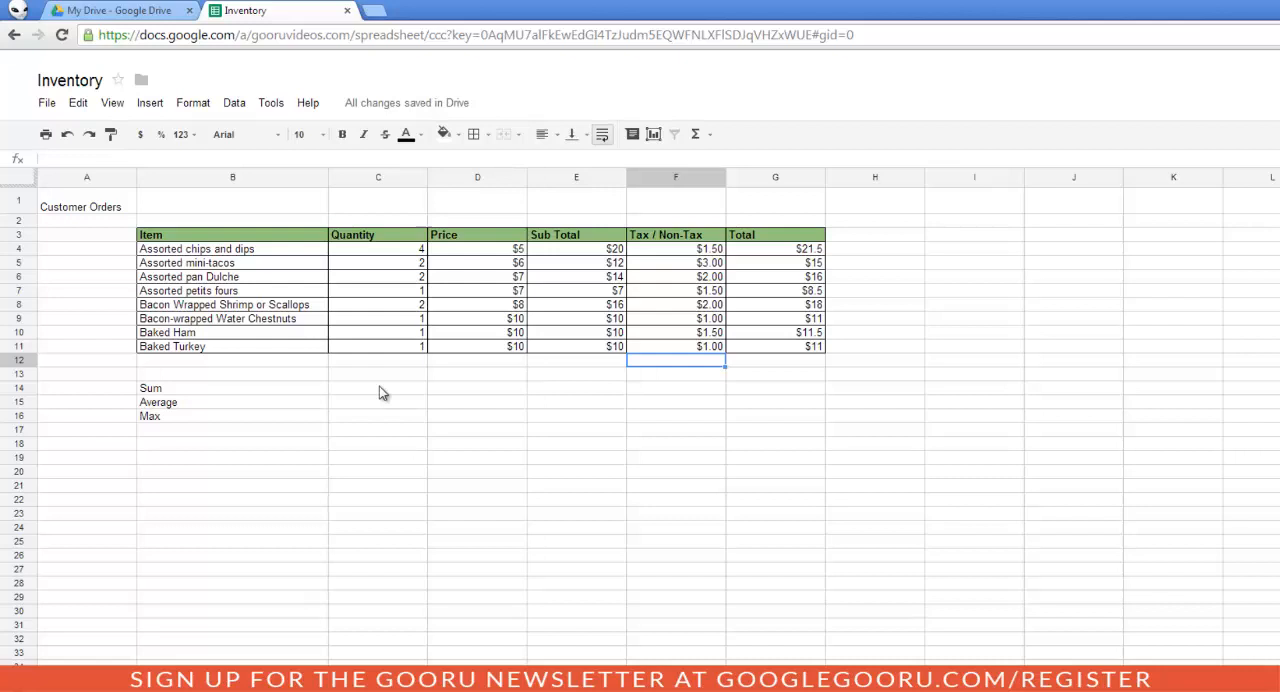
Step: Add the Sum of the Total column beside the Sum label, giving $112.5
left_click(379, 389)
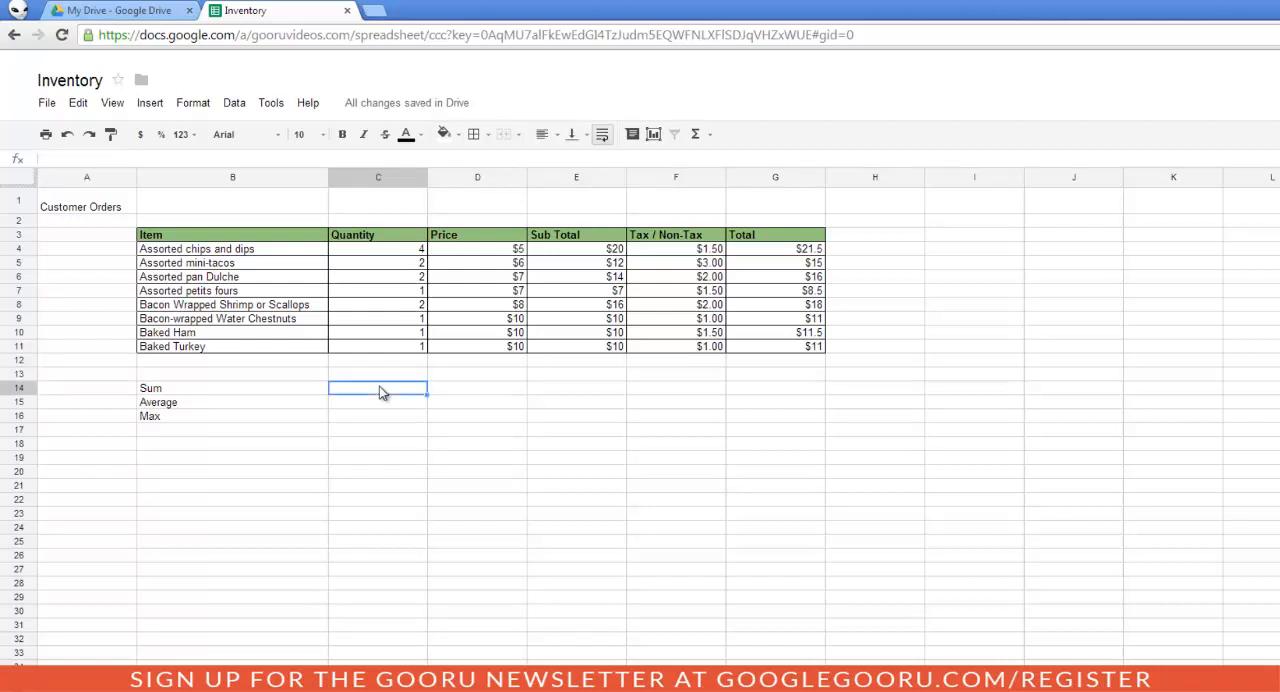
type("=su")
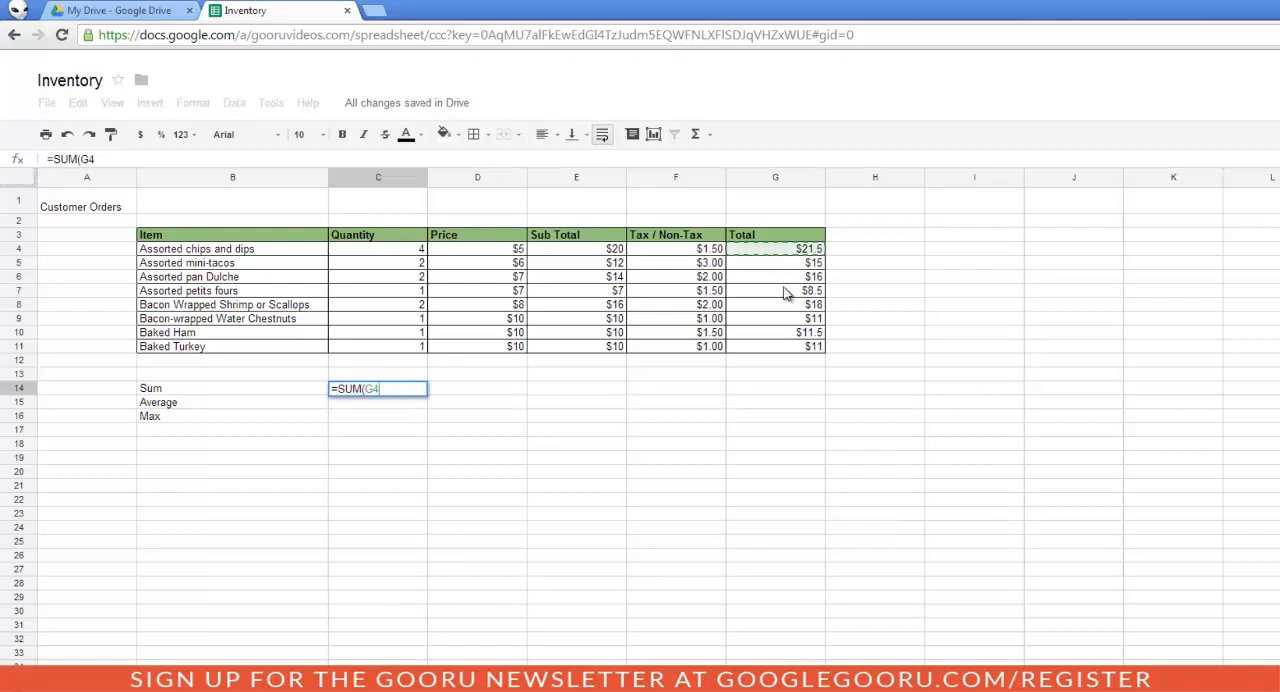
key("Enter")
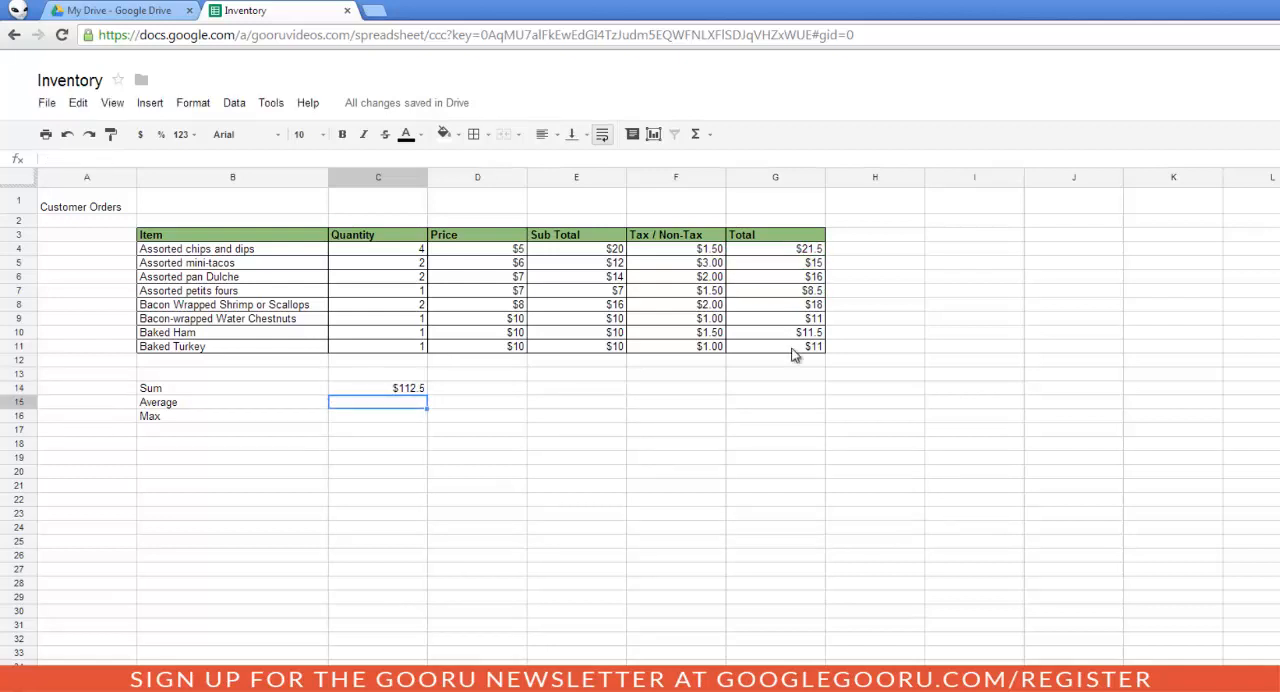
Step: Add the Average (14.0625) and Max (21.5) of the order totals below the Sum
type("=")
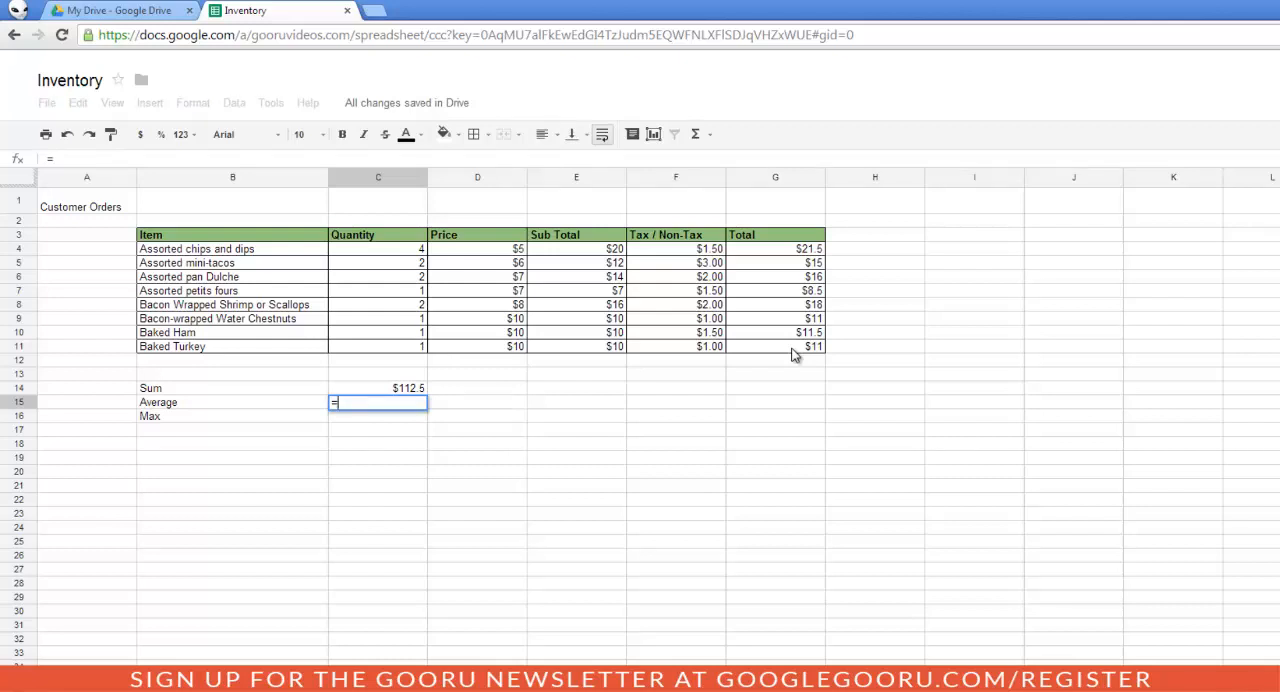
type("=av")
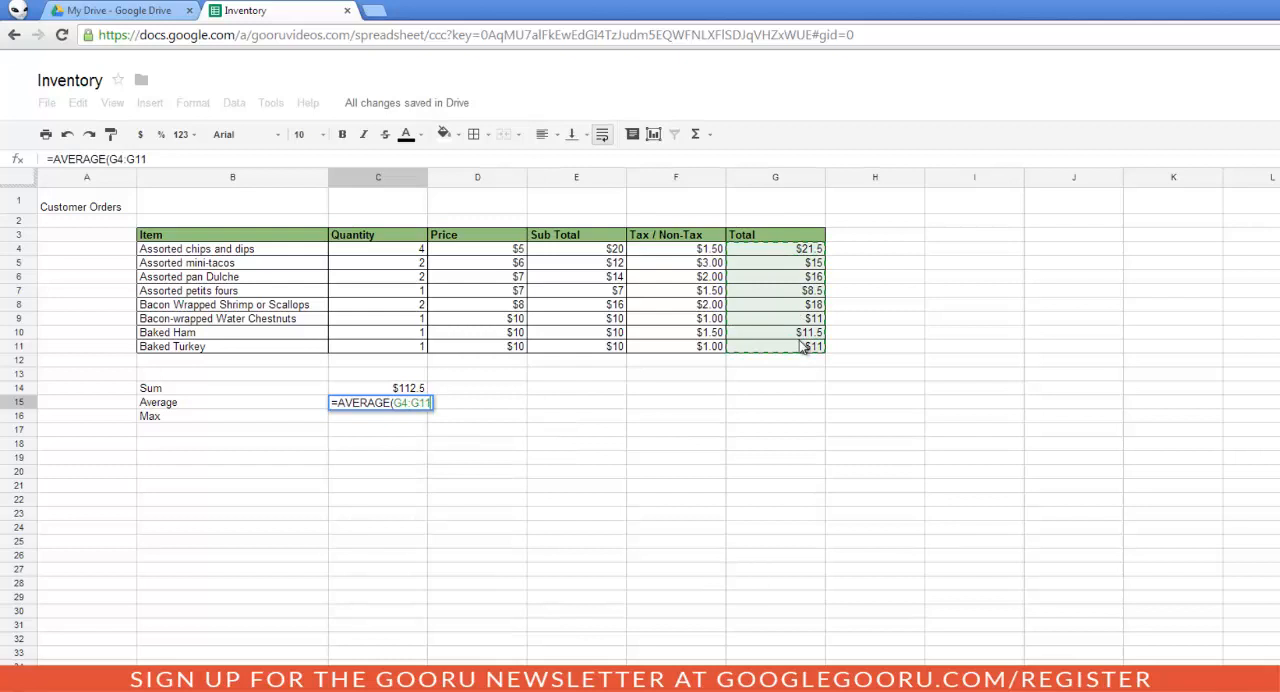
key("Enter")
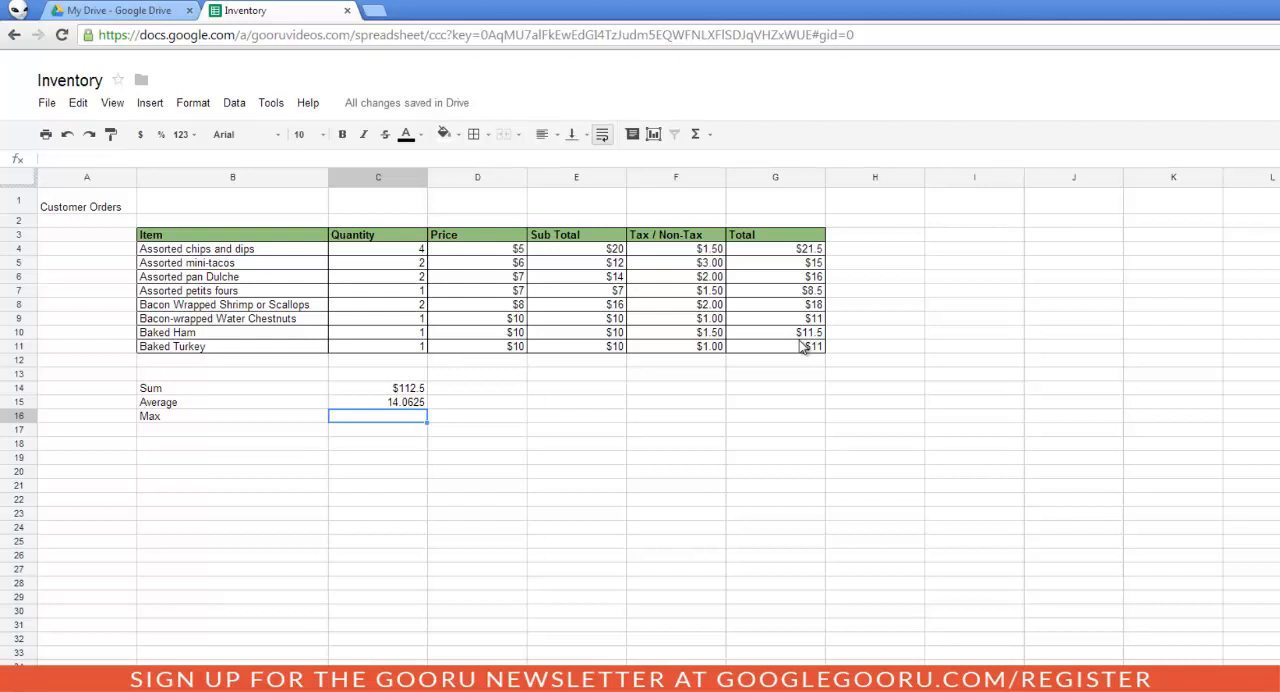
type("=")
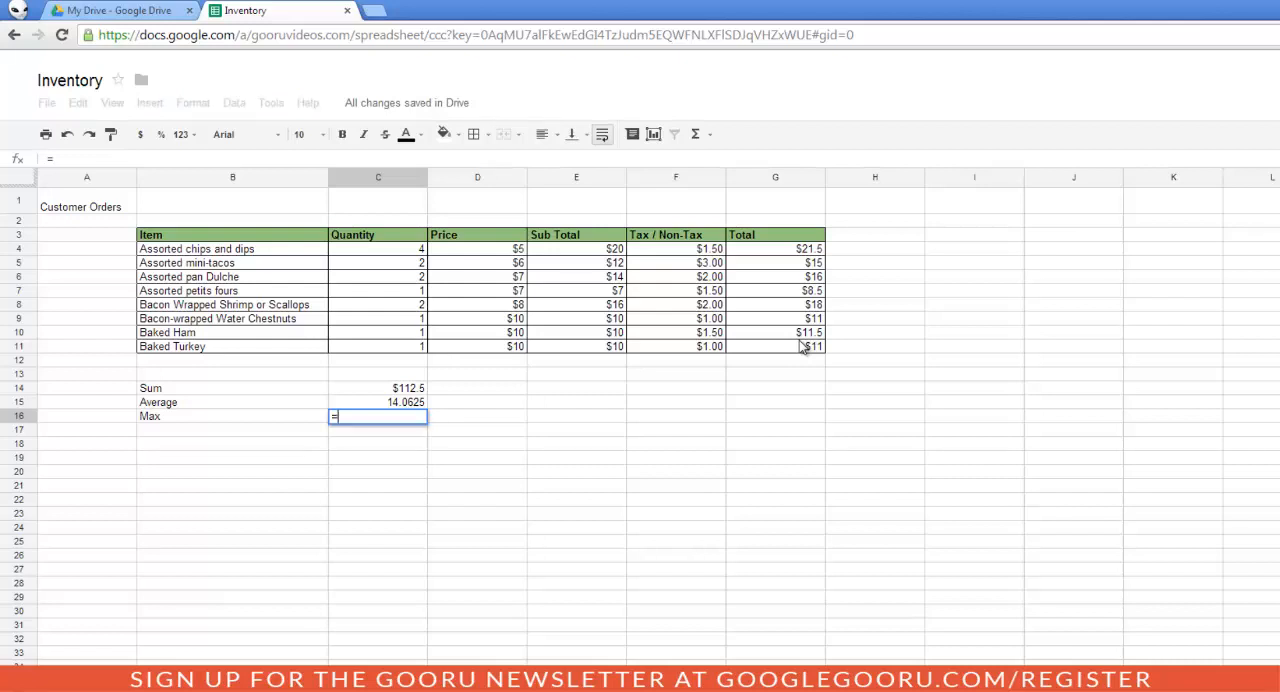
type("=MAX(G4:G6")
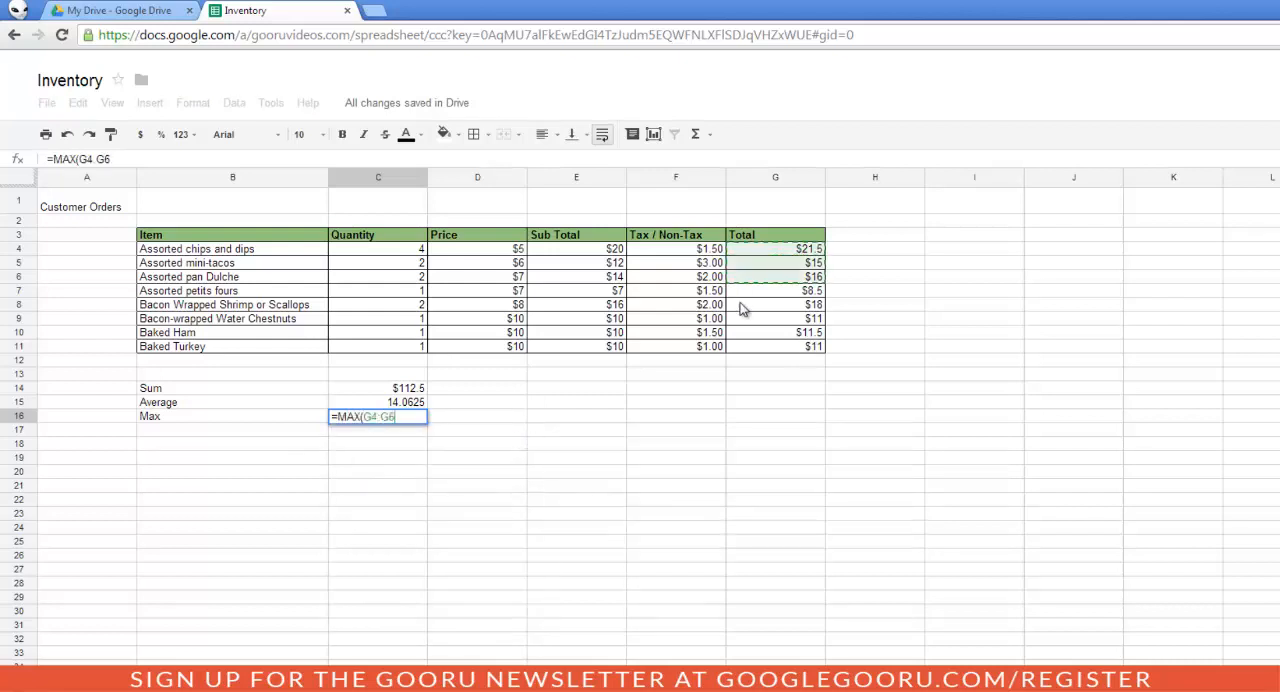
key("Enter")
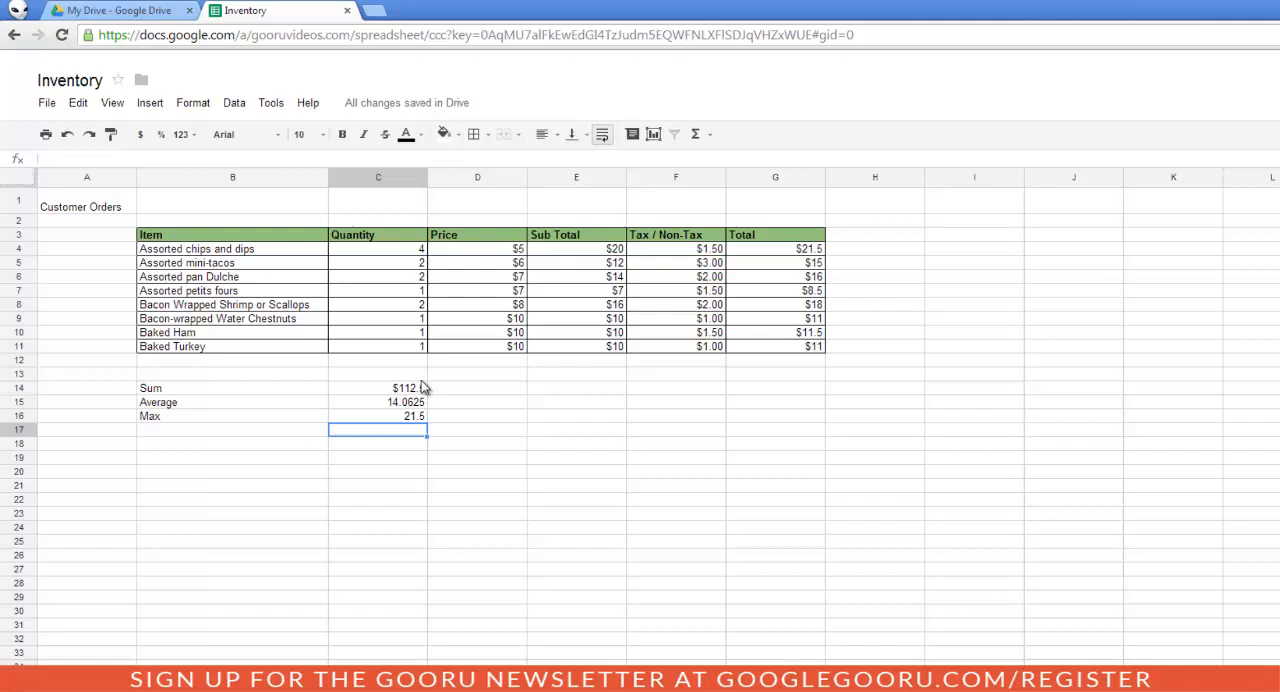
mouse_move(428, 402)
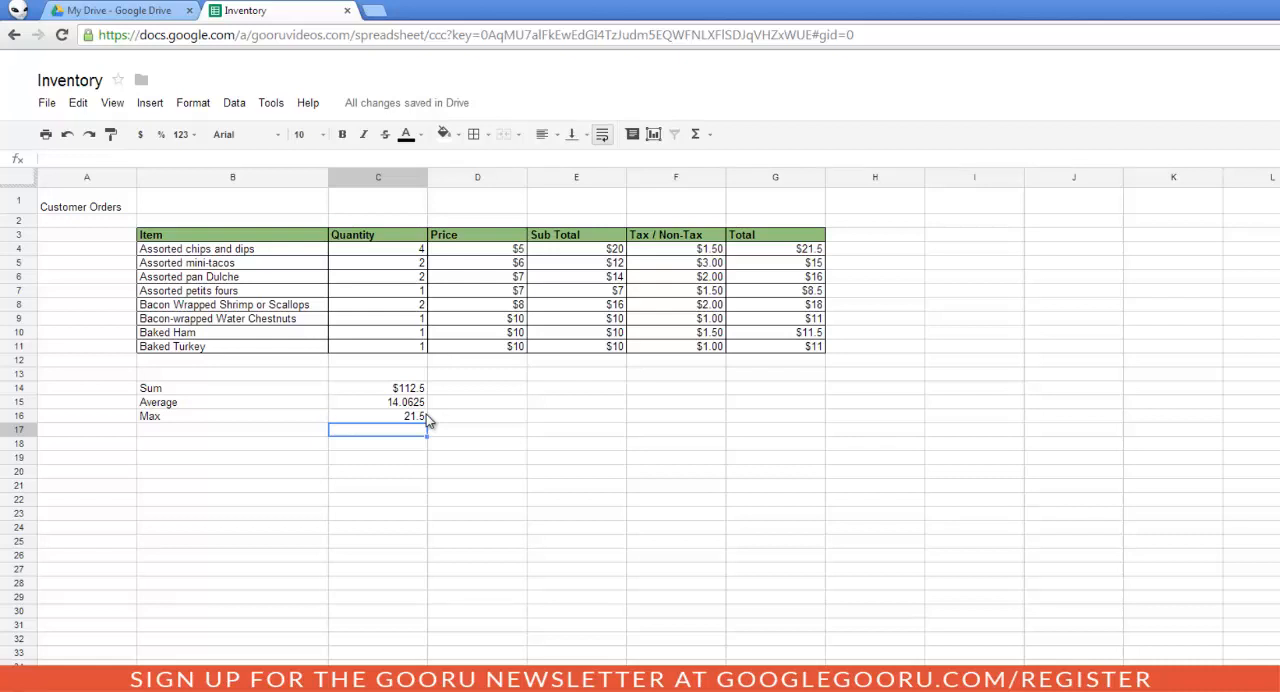
Step: Start a new chart and set its first data range to the Item column B3:B11
left_click(149, 102)
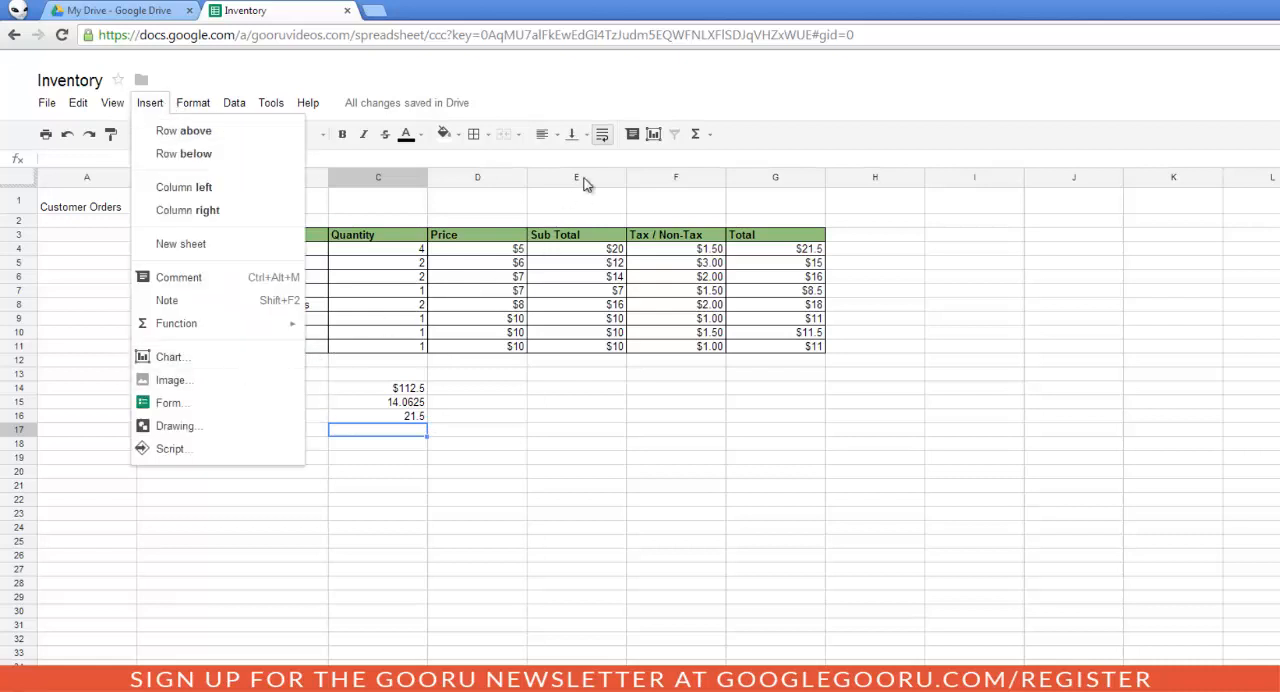
mouse_move(652, 134)
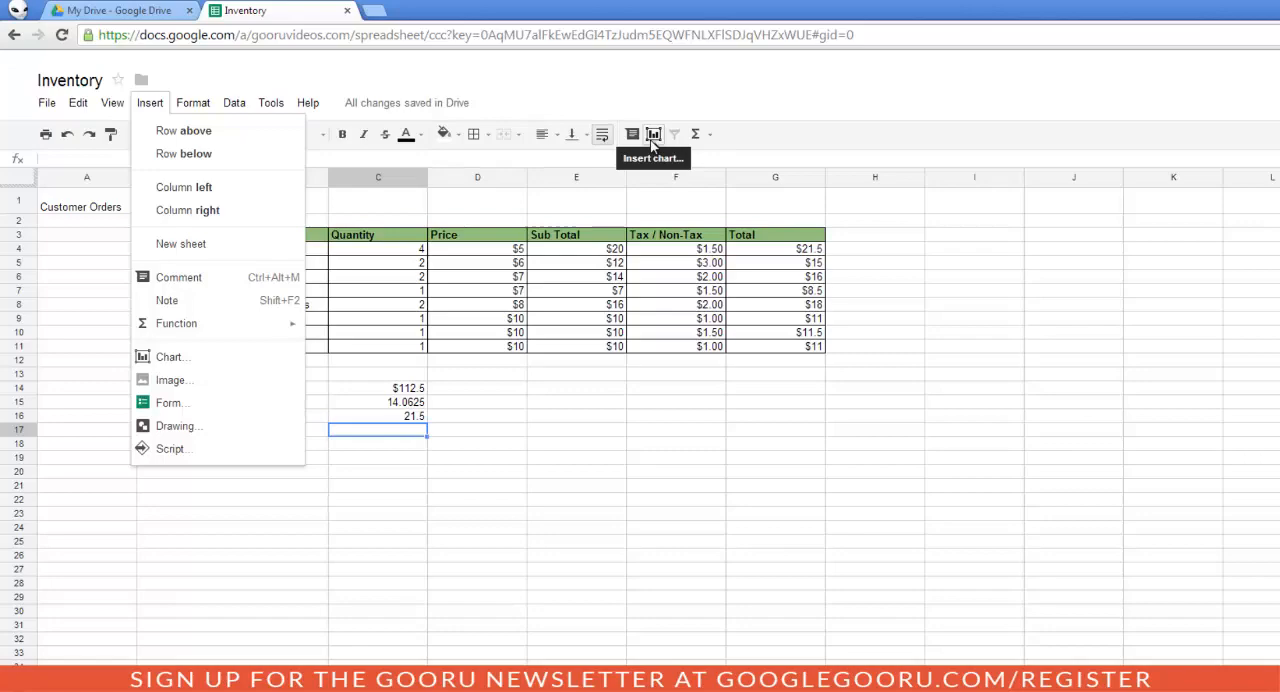
left_click(171, 356)
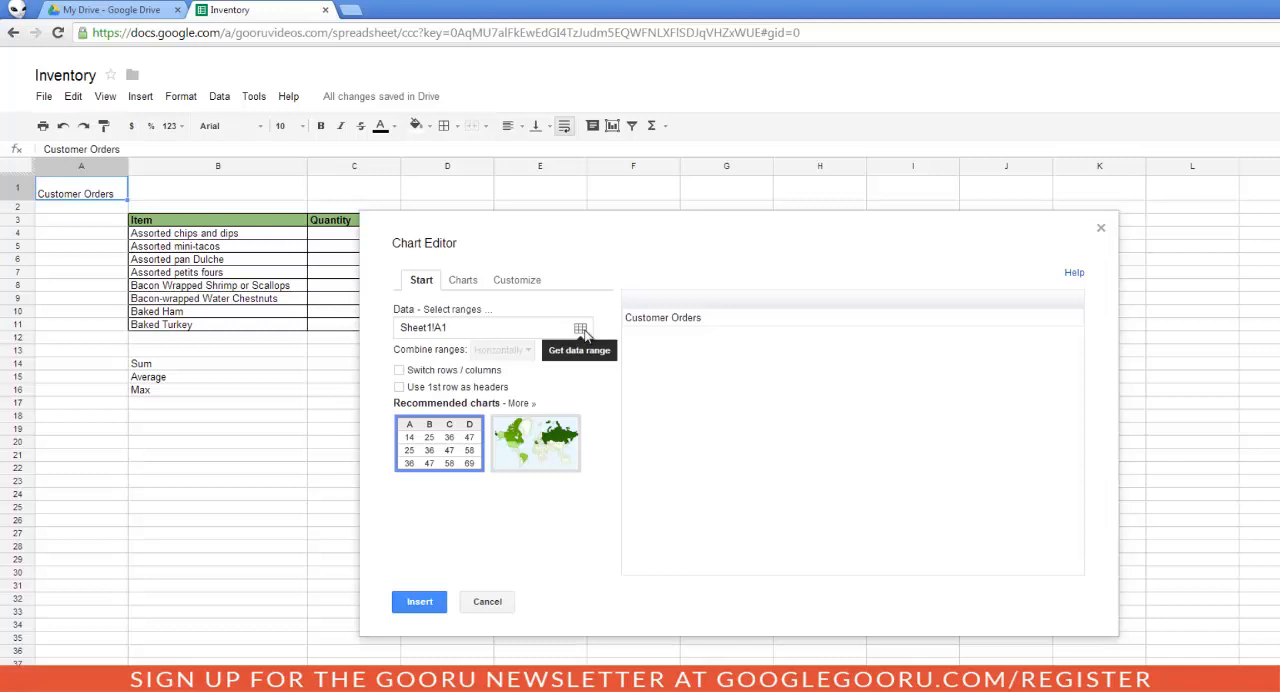
left_click(578, 328)
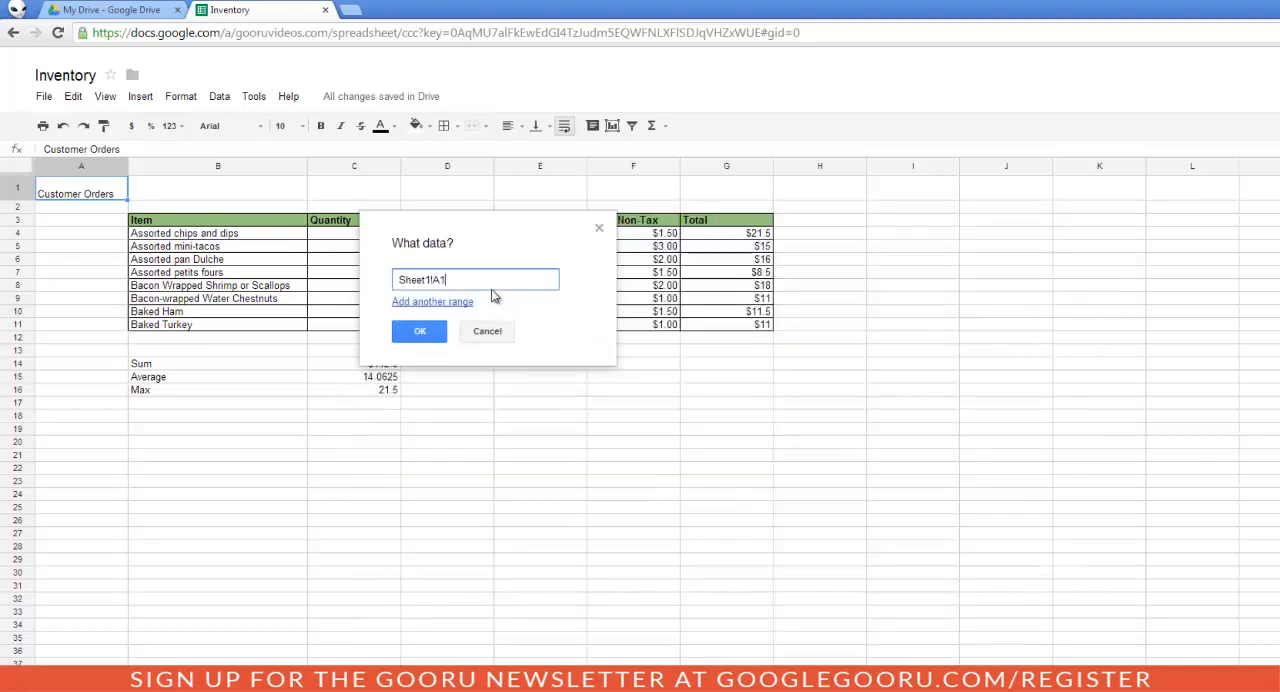
triple_click(473, 279)
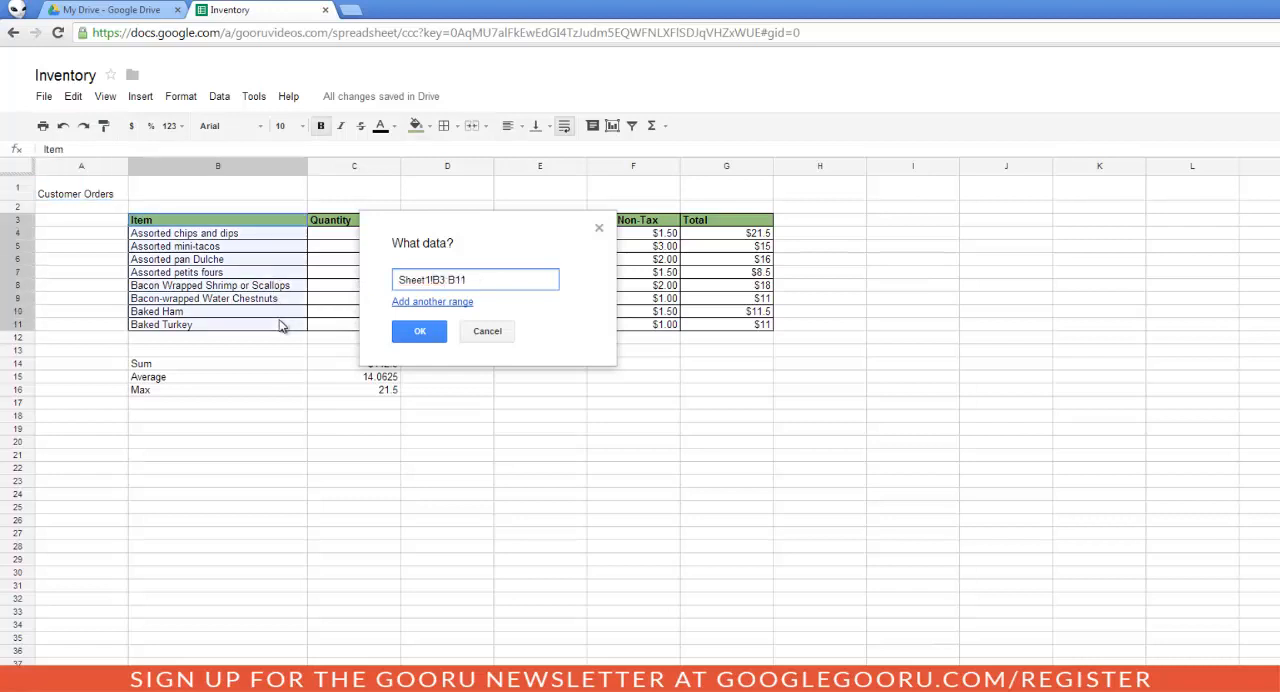
mouse_move(380, 320)
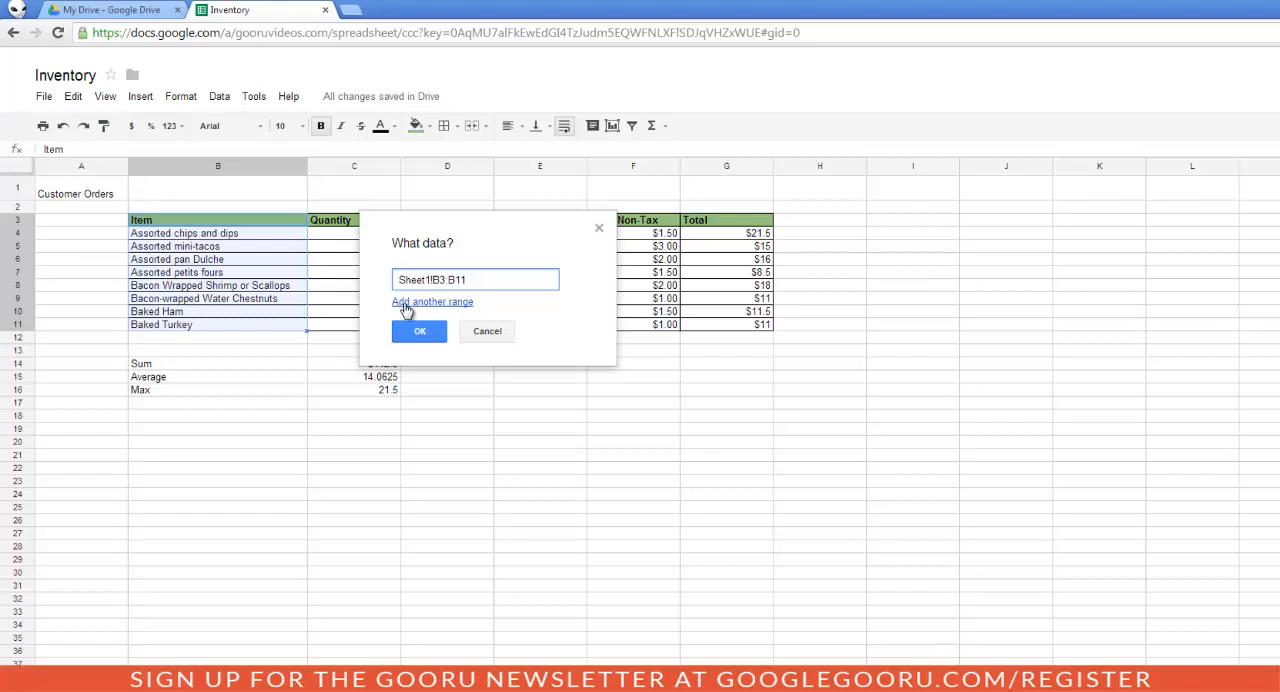
Step: Add the Quantity column C3:C11 as a second data range and confirm both ranges
left_click(432, 301)
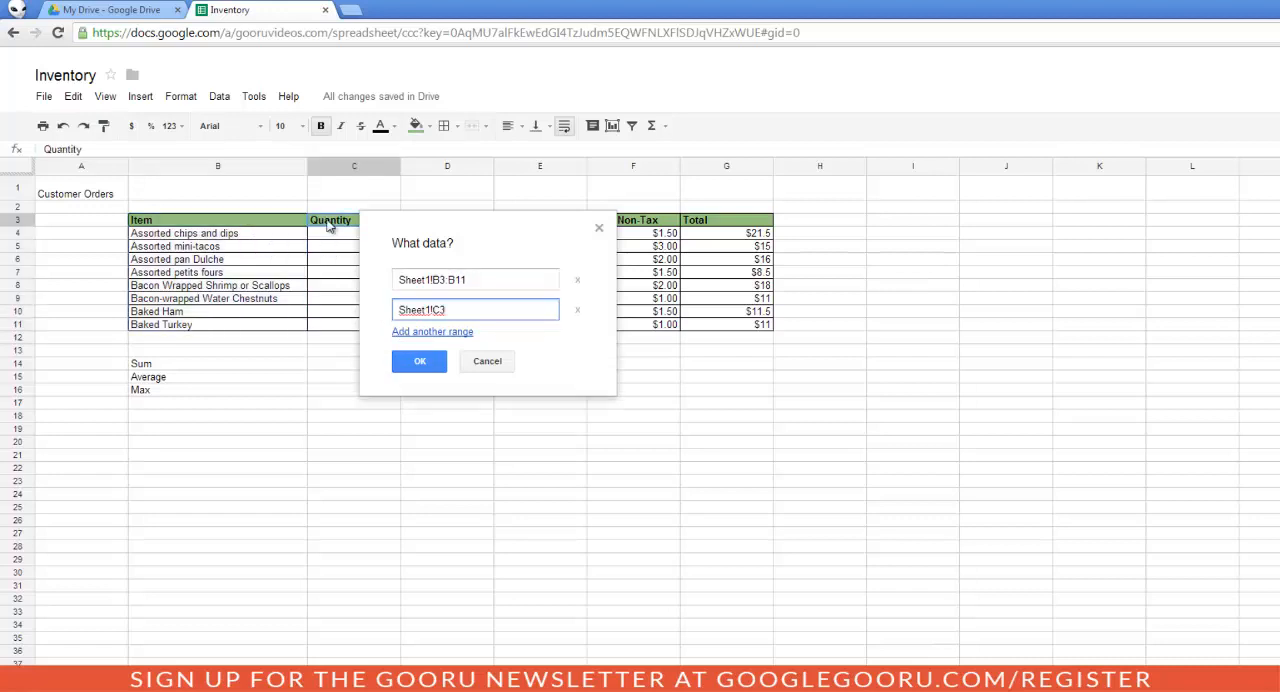
left_click_drag(354, 233, 354, 324)
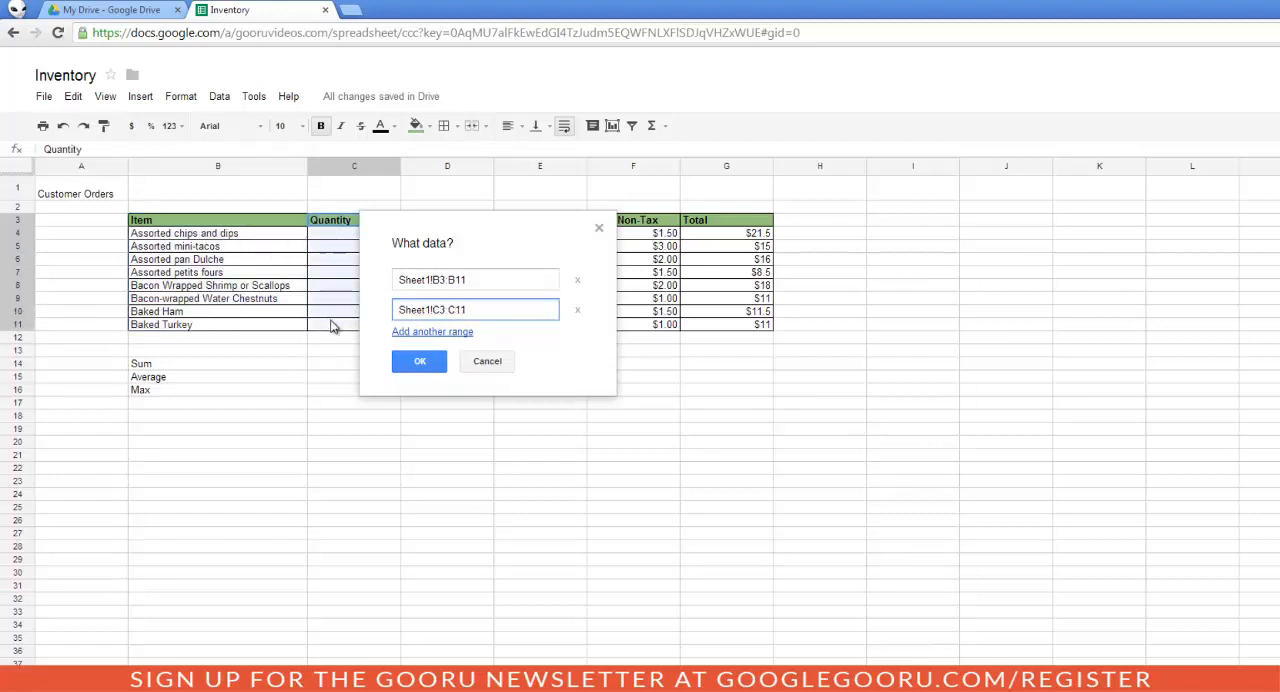
left_click(419, 361)
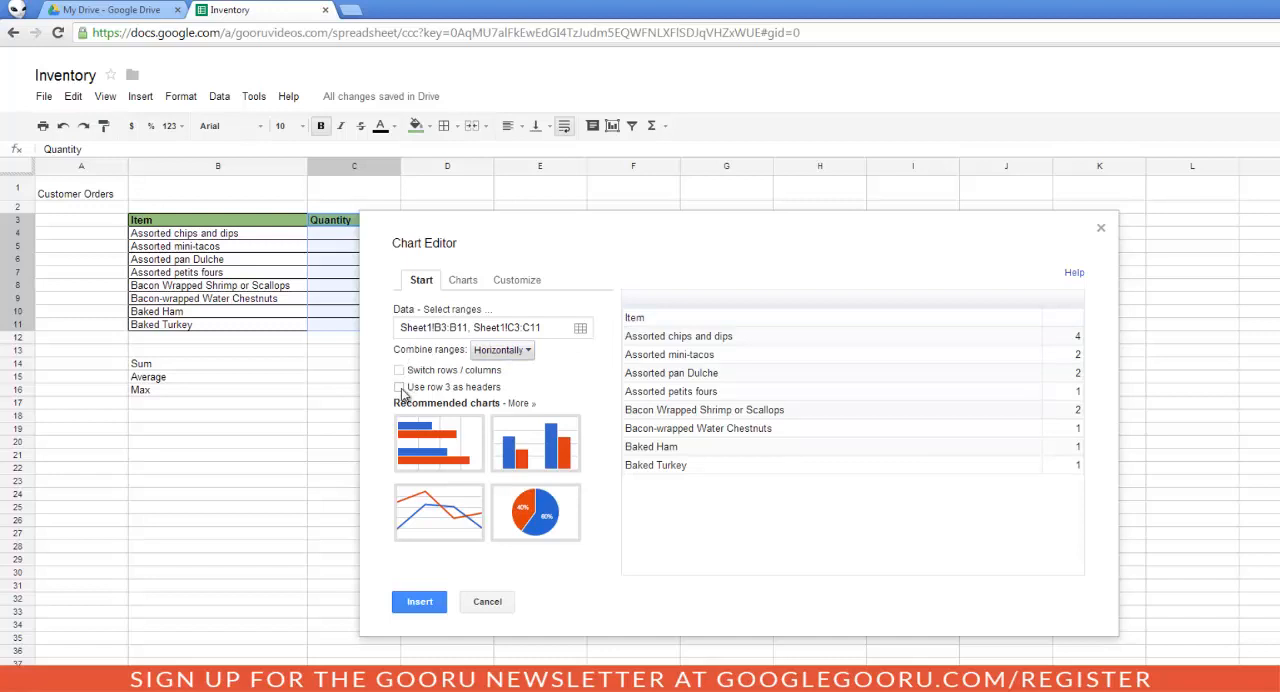
Step: Use row 3 as headers and make the chart a Column chart
left_click(400, 387)
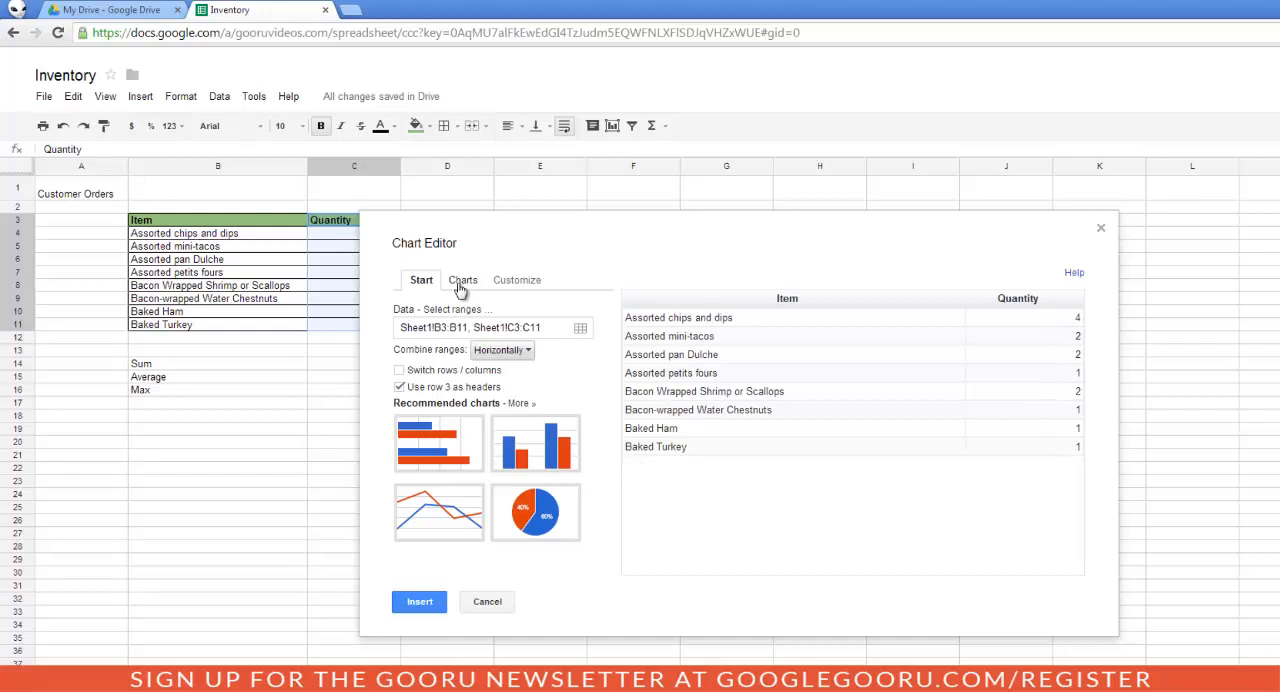
left_click(462, 280)
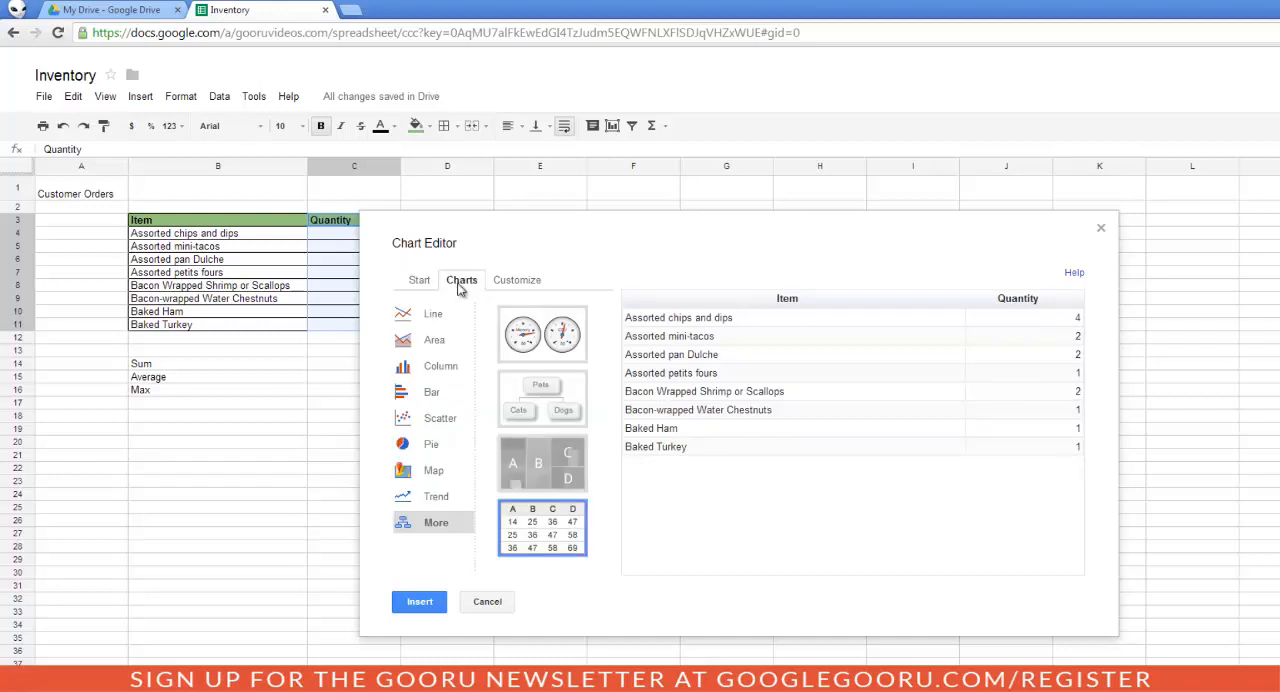
left_click(441, 366)
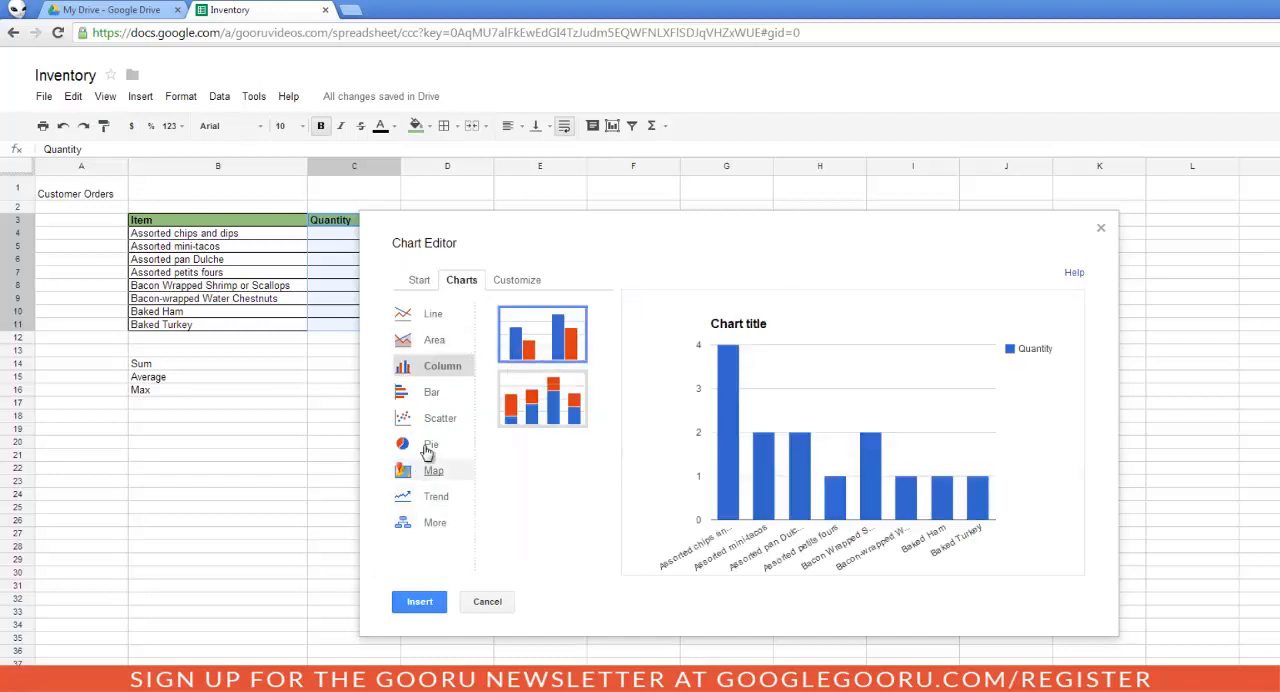
mouse_move(474, 352)
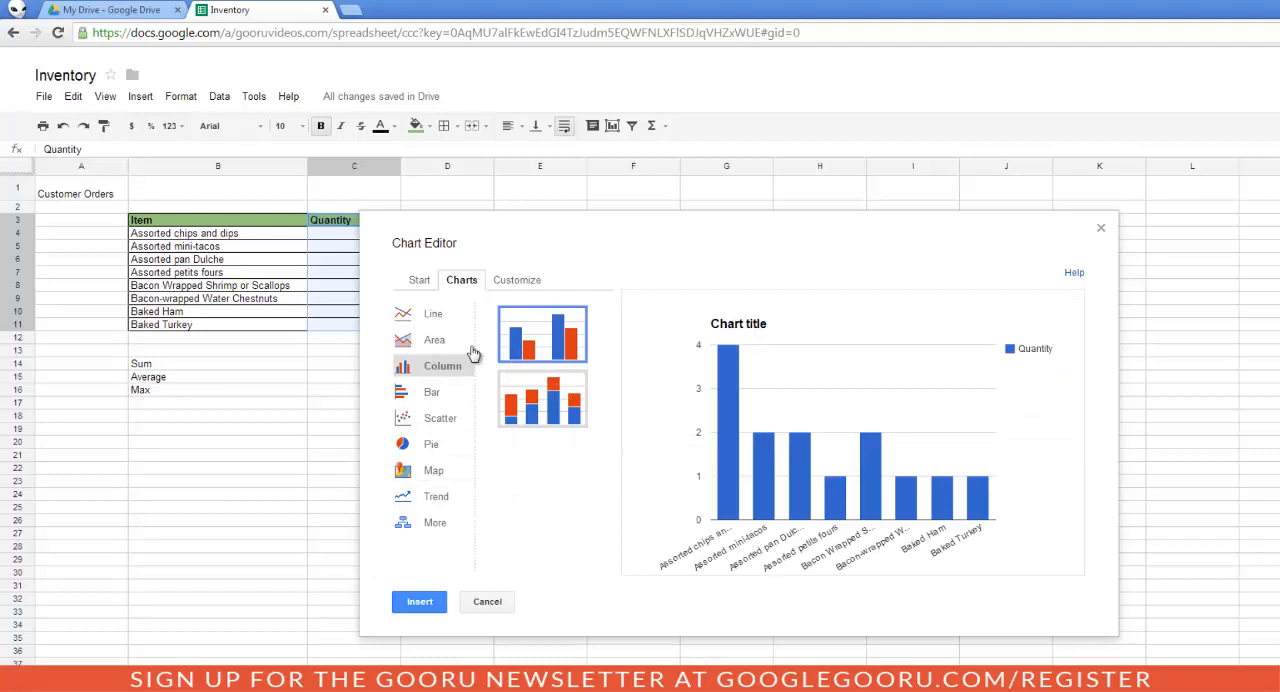
mouse_move(515, 285)
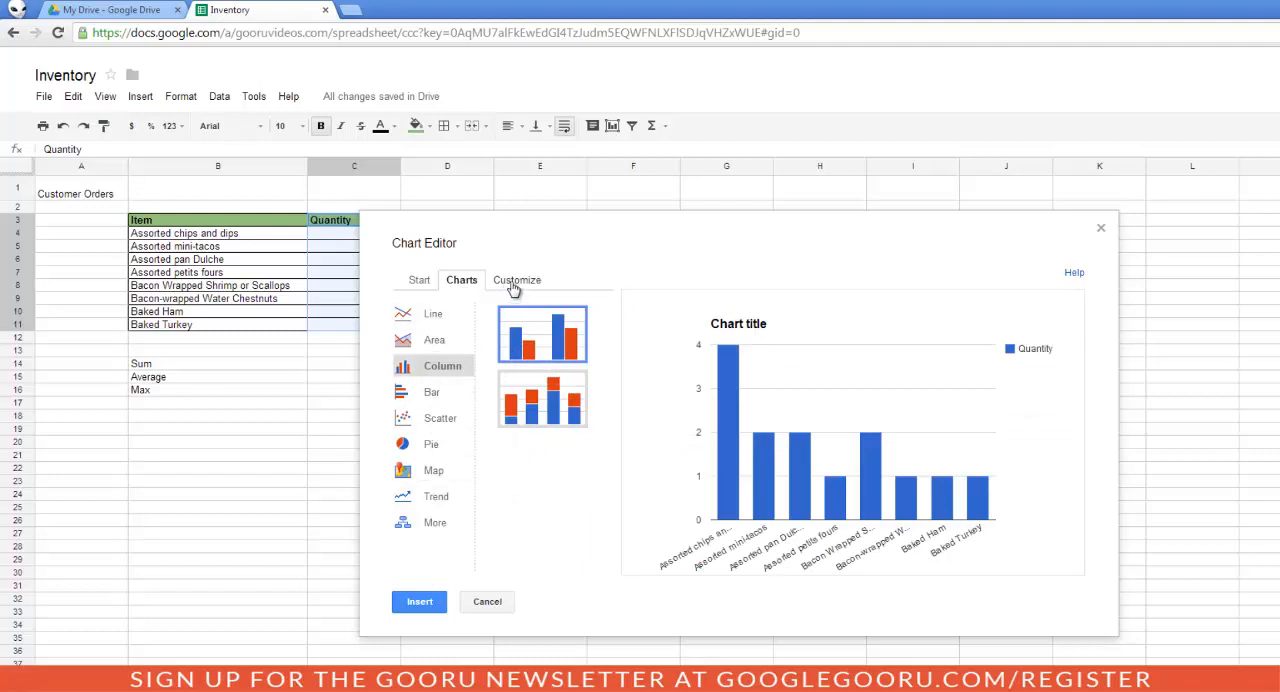
Step: Title the chart 'Customer Orders' with horizontal axis 'Items' and insert it into the sheet
left_click(516, 280)
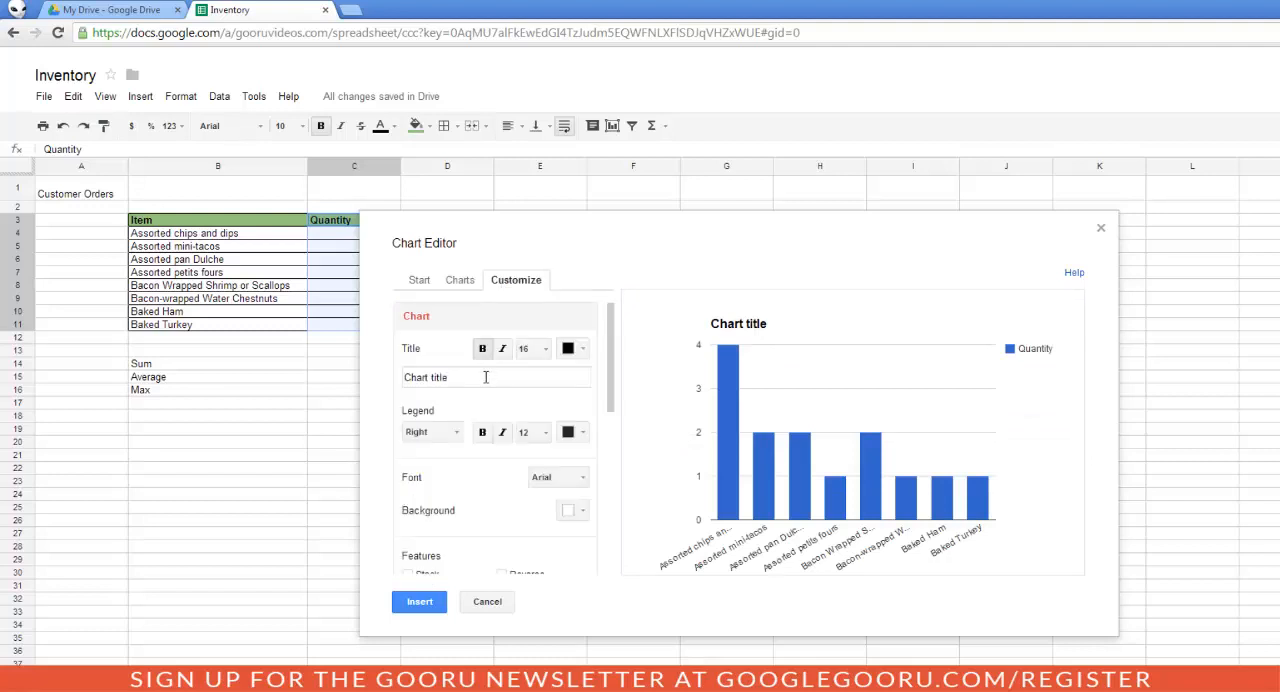
type("Customer Orders")
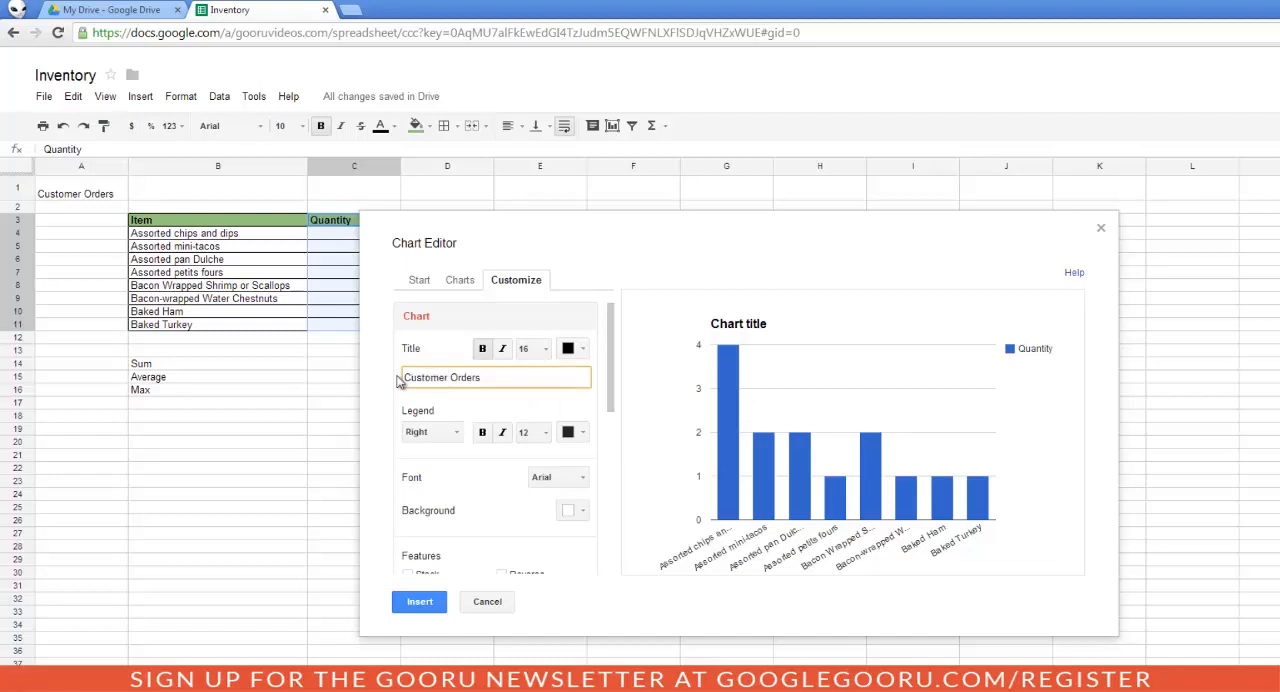
scroll("down", 3)
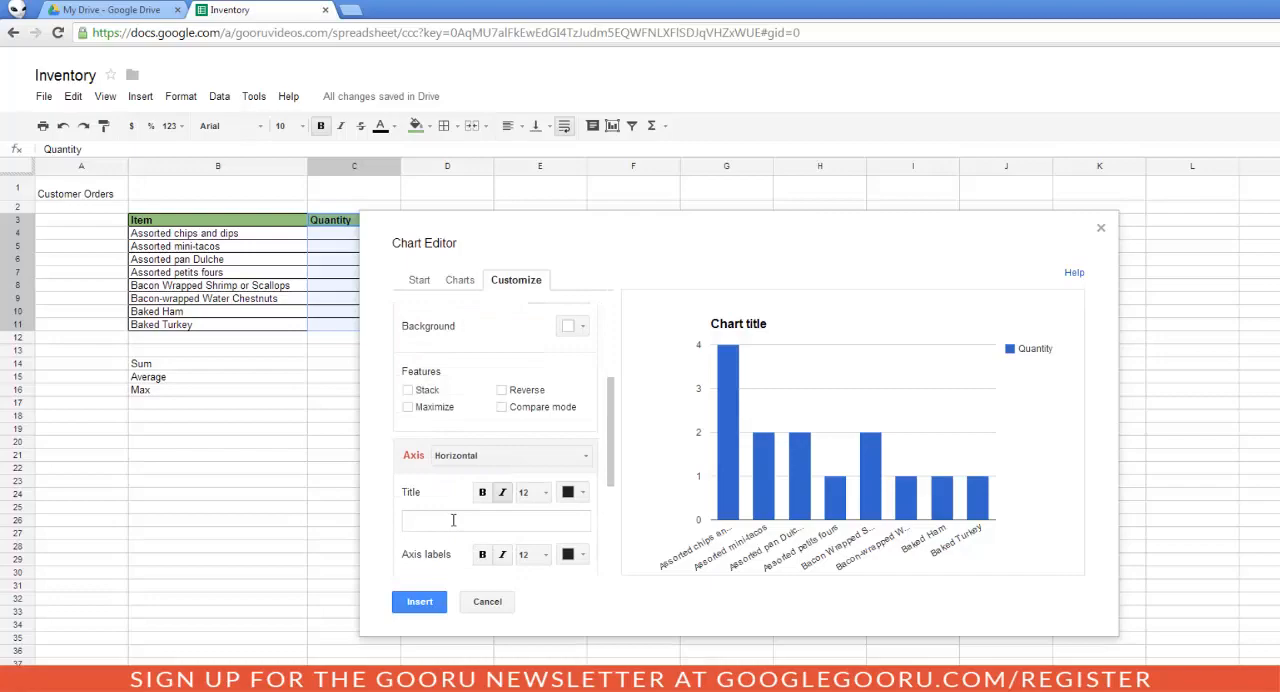
type("Items")
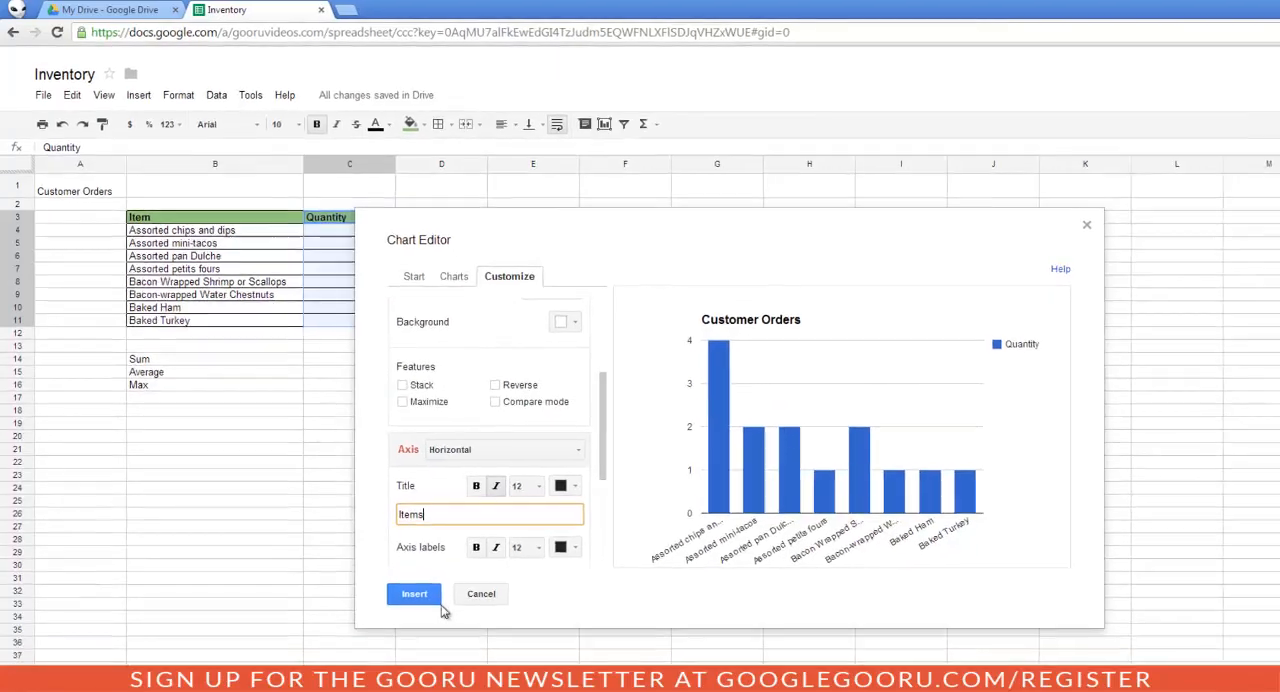
left_click(413, 594)
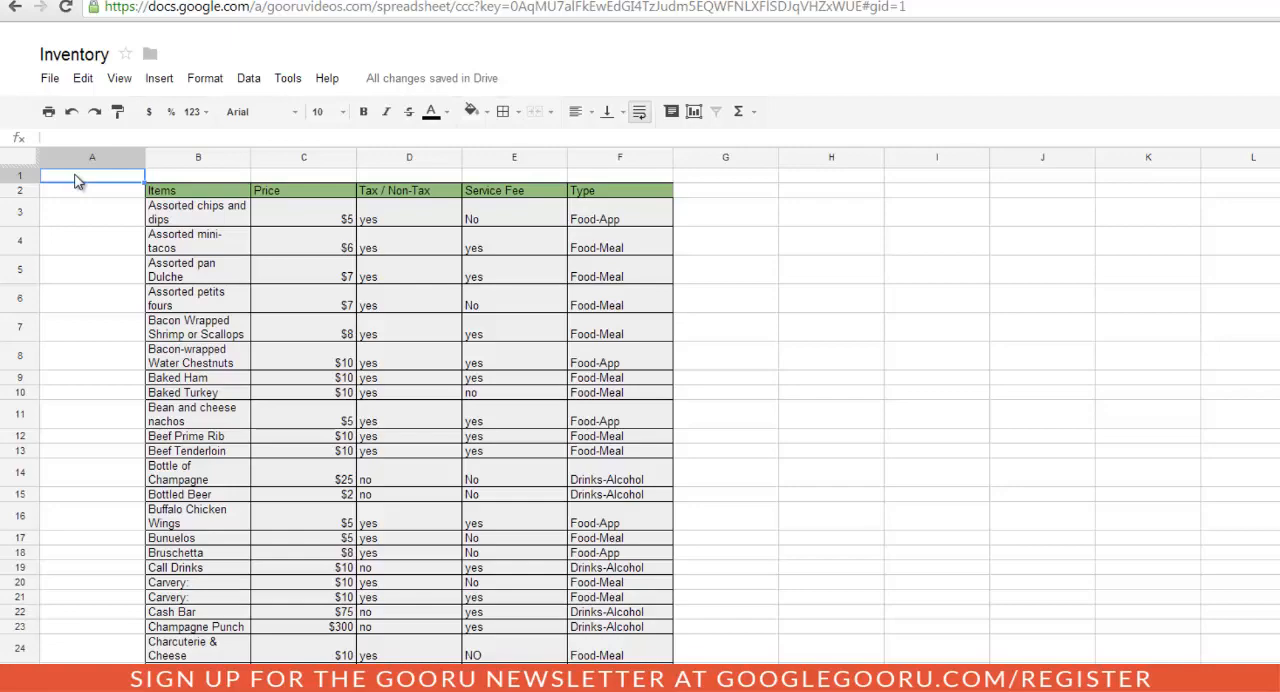
mouse_move(237, 334)
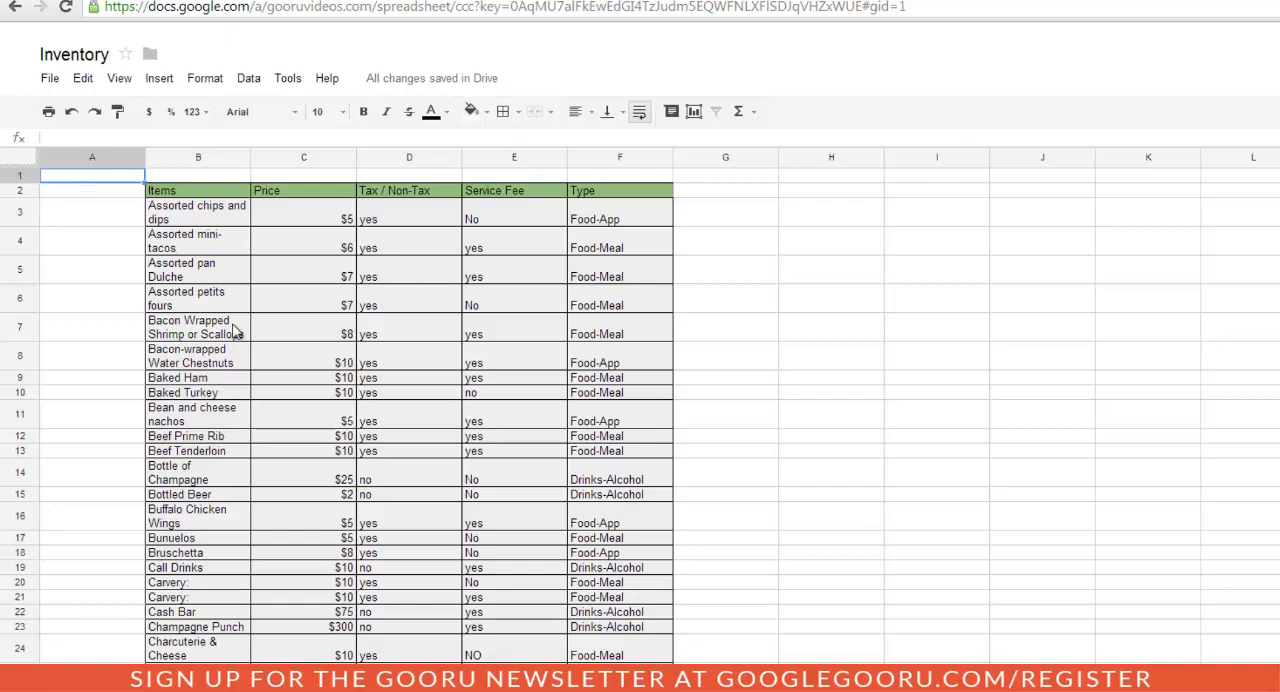
scroll("down", 3)
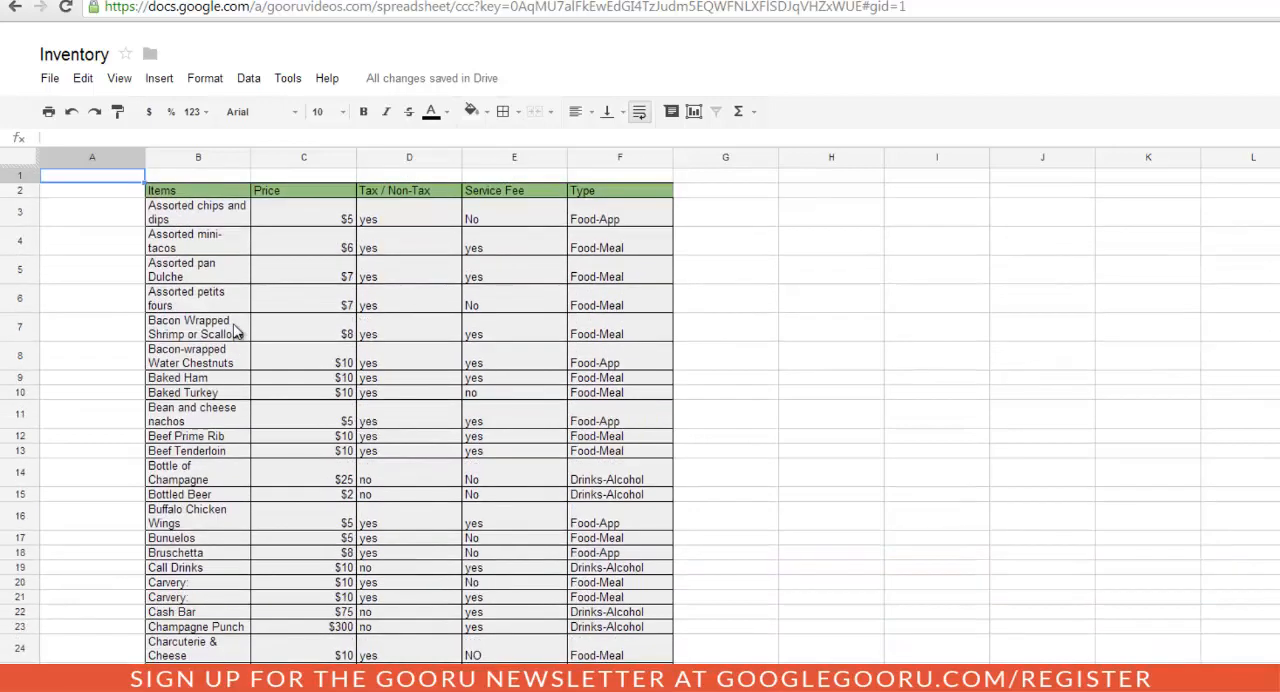
mouse_move(222, 305)
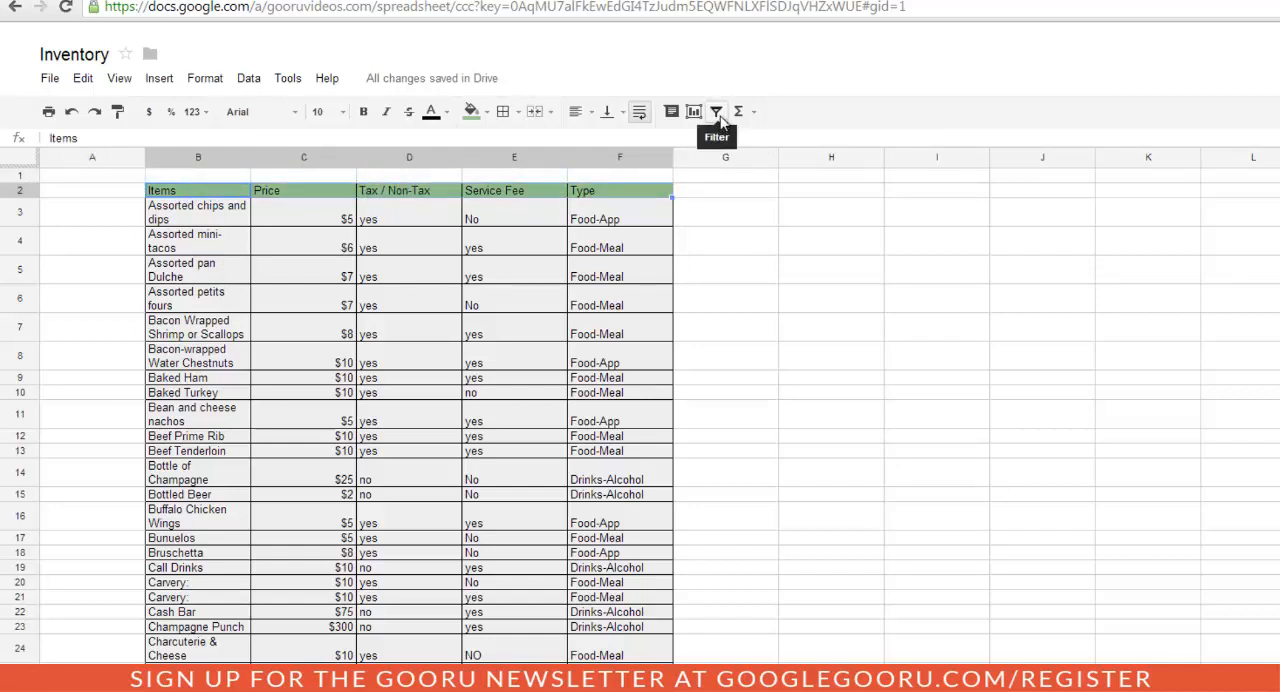
Step: Turn on header filters and keep only rows whose Type is Food-App
left_click(718, 111)
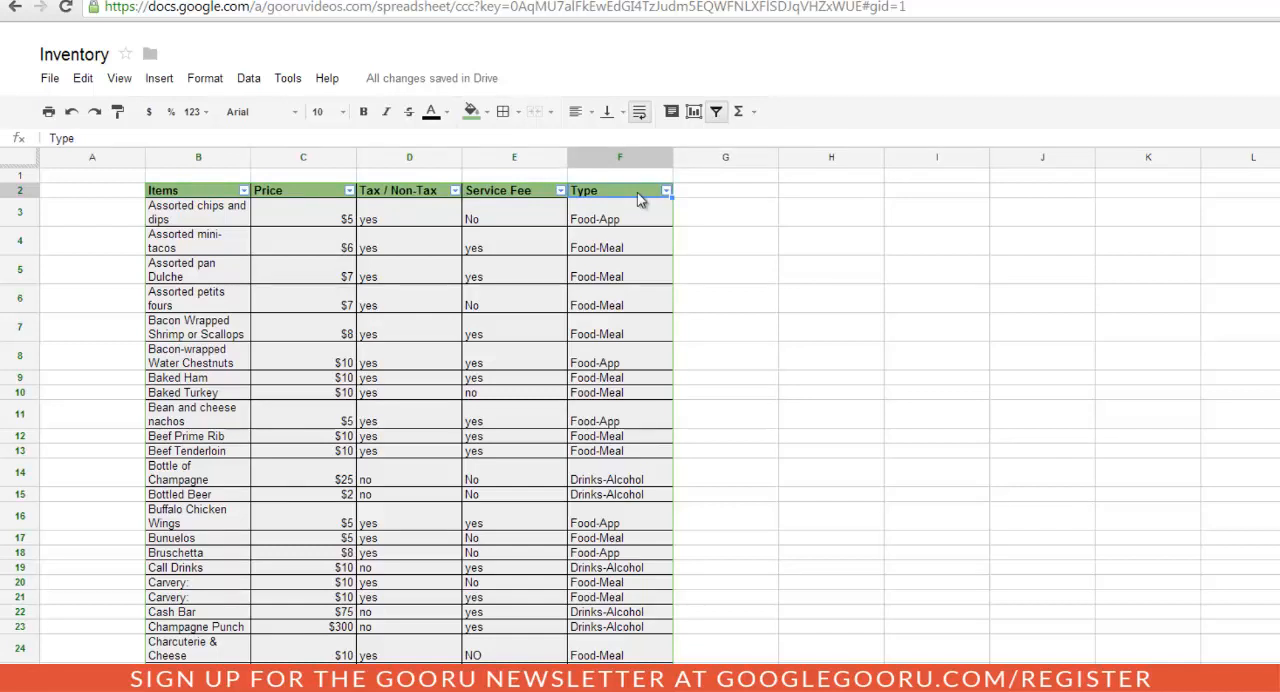
left_click(665, 190)
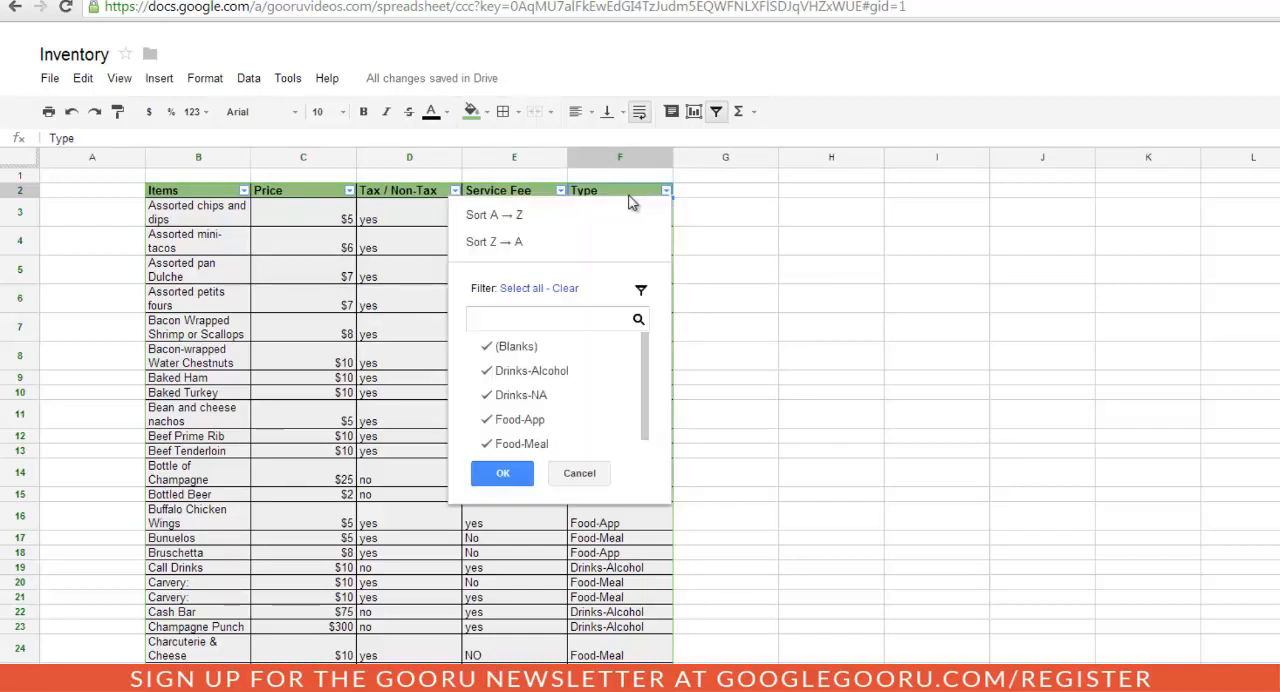
left_click(566, 288)
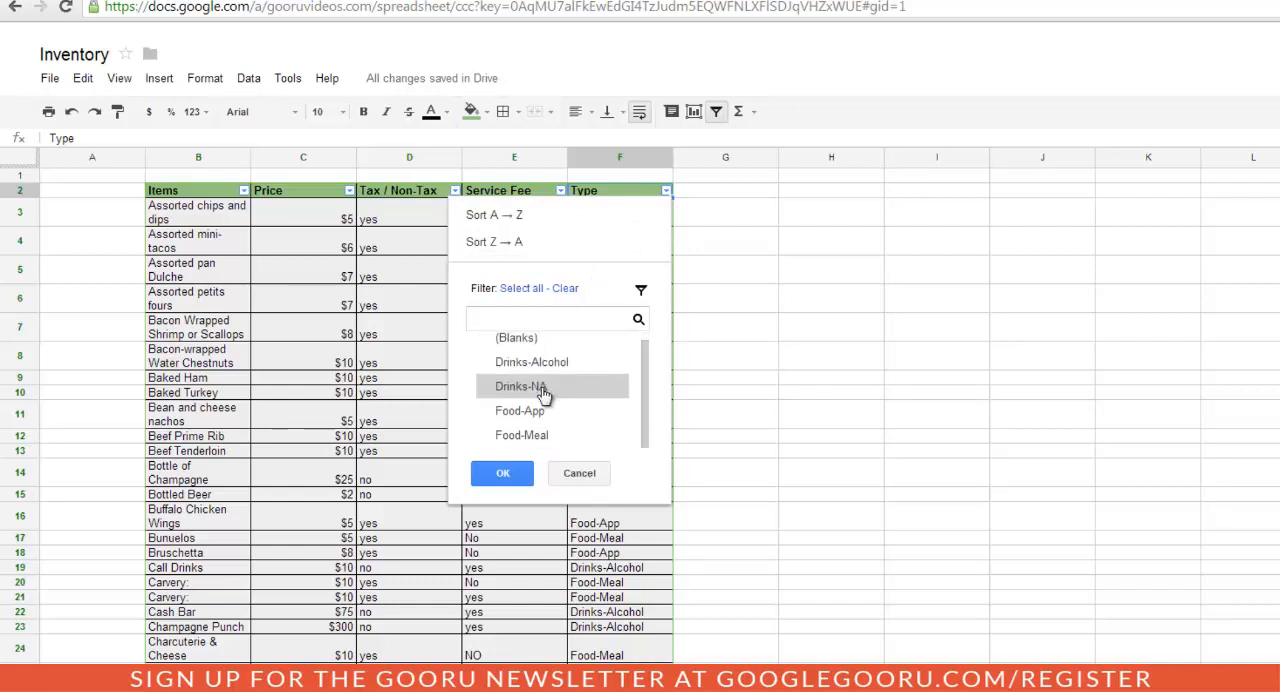
mouse_move(553, 411)
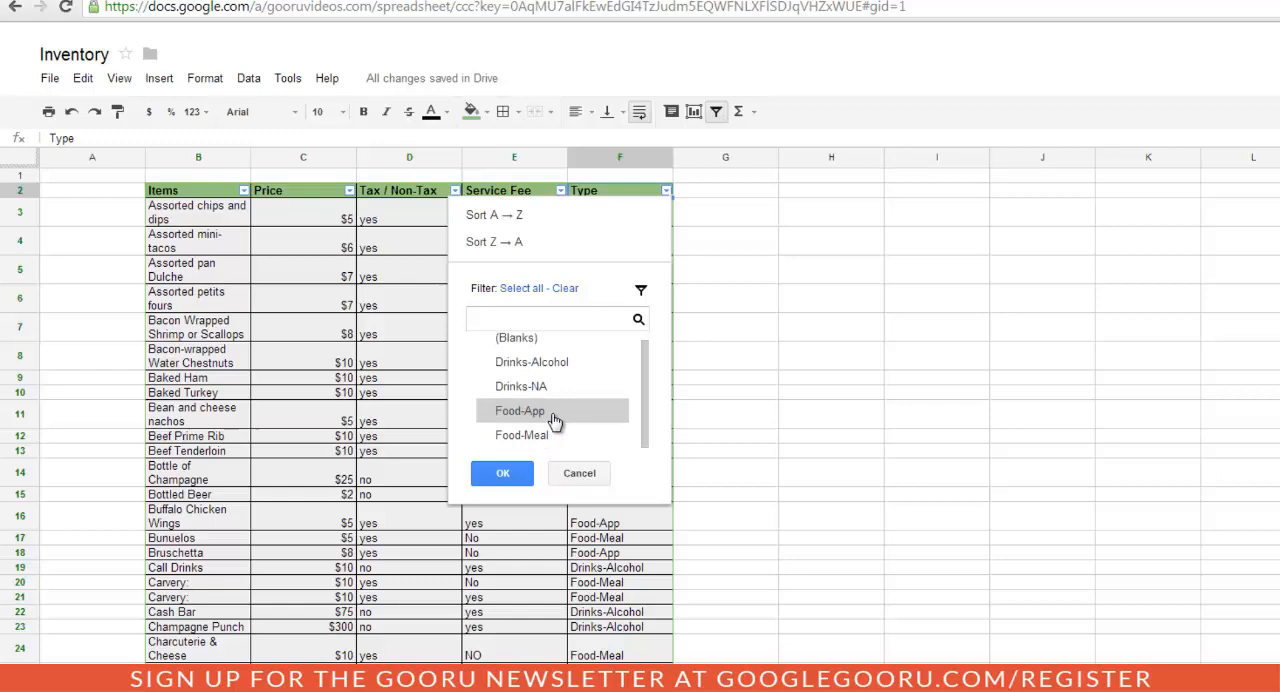
left_click(516, 410)
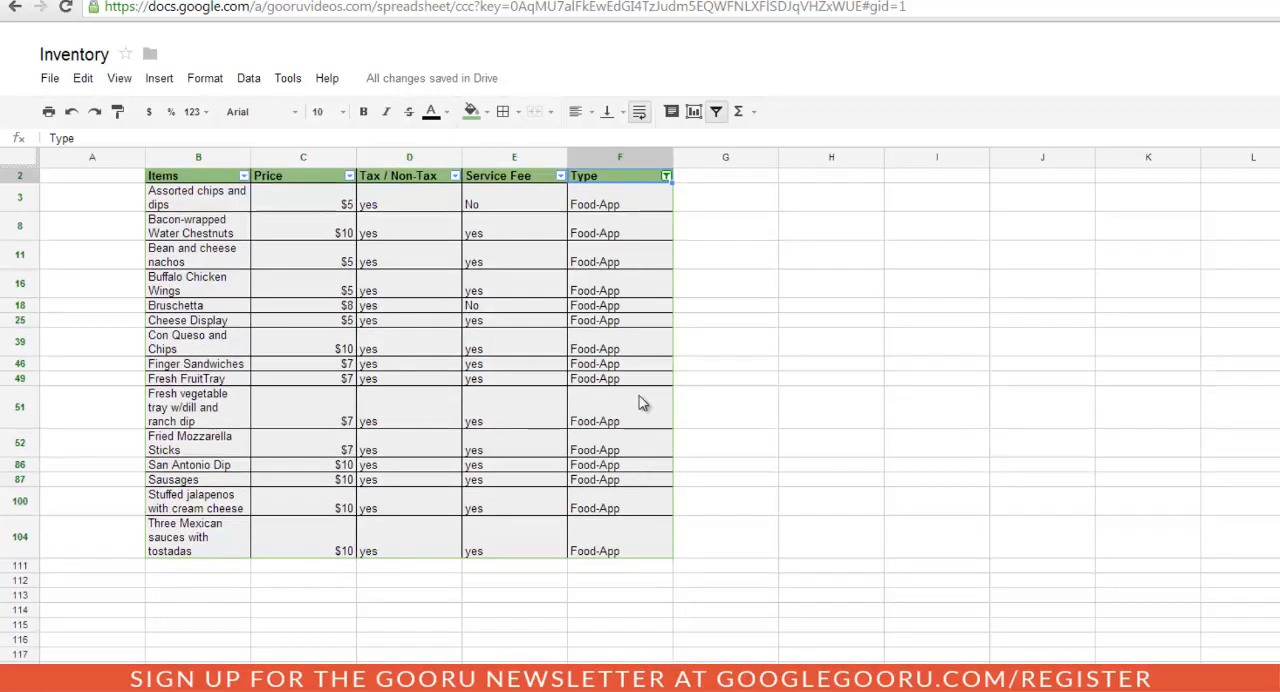
mouse_move(262, 191)
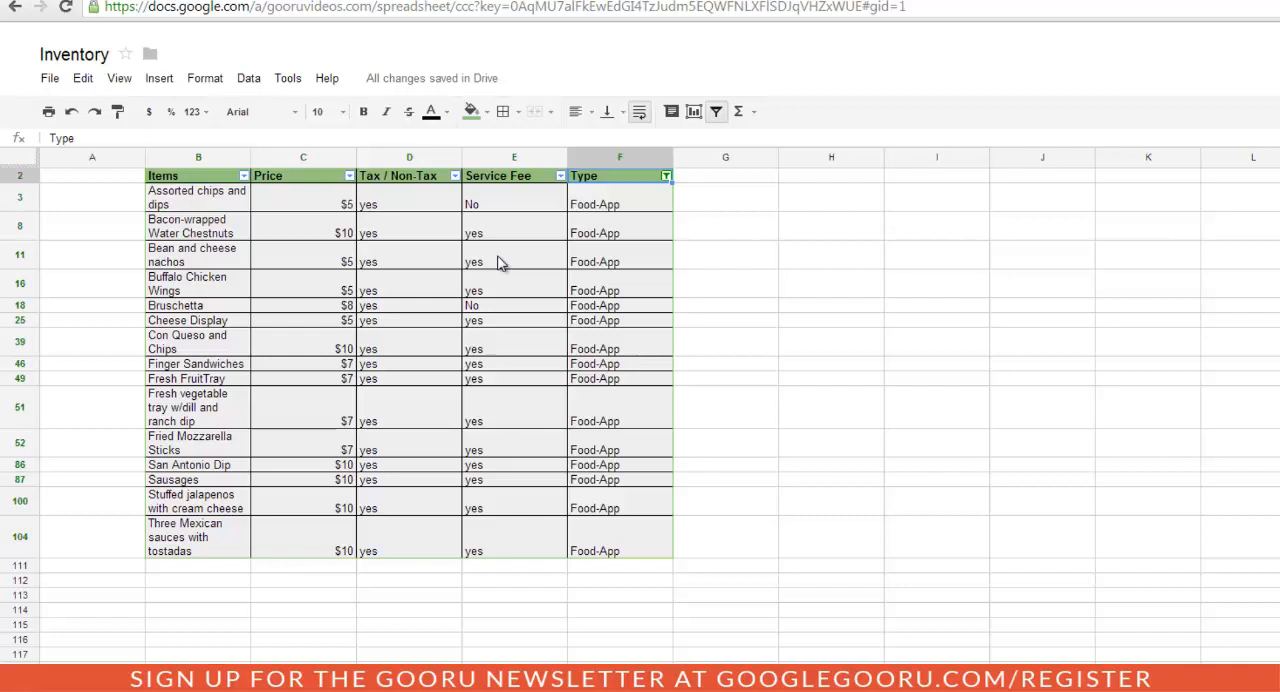
mouse_move(1102, 135)
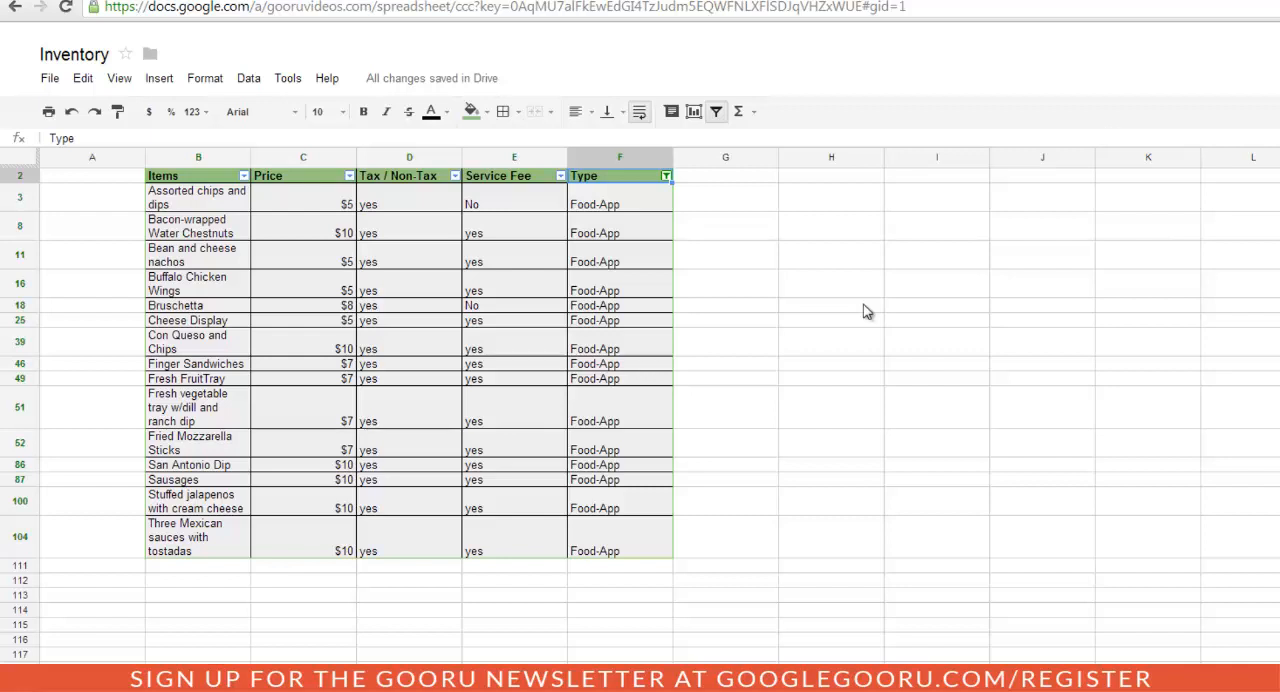
mouse_move(854, 308)
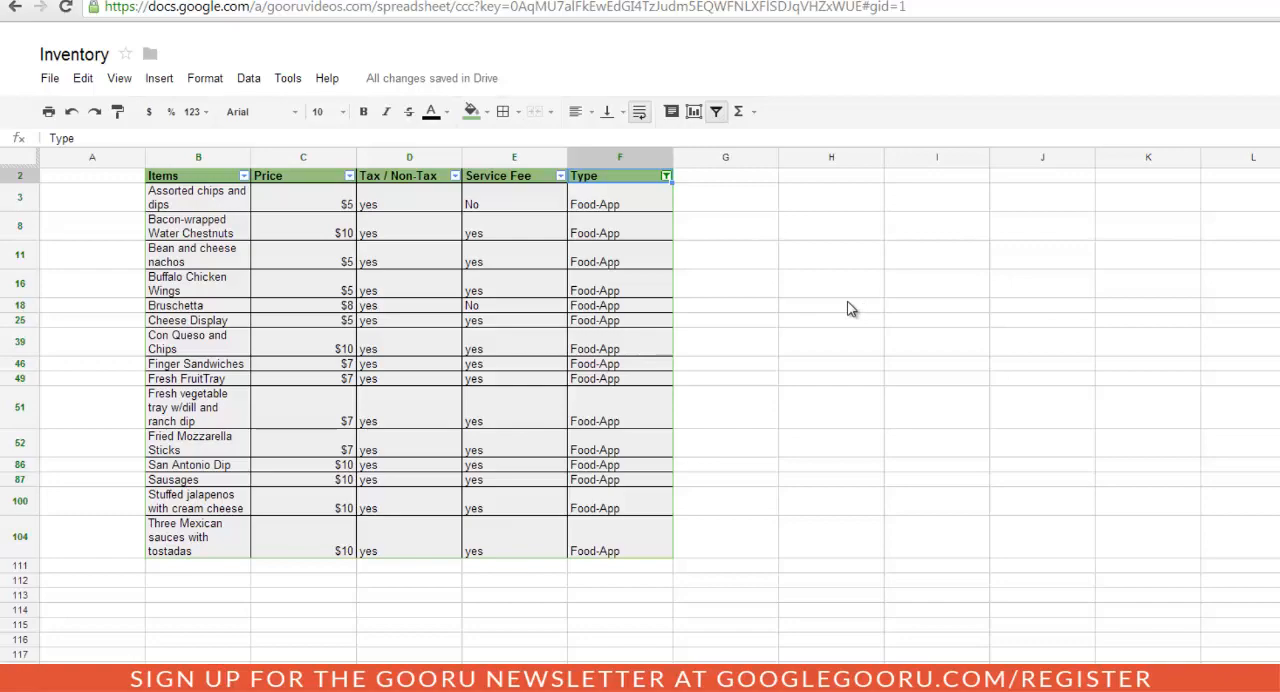
Step: Protect the Inventory List sheet so Only me (the owner) can edit it
scroll("down", 3)
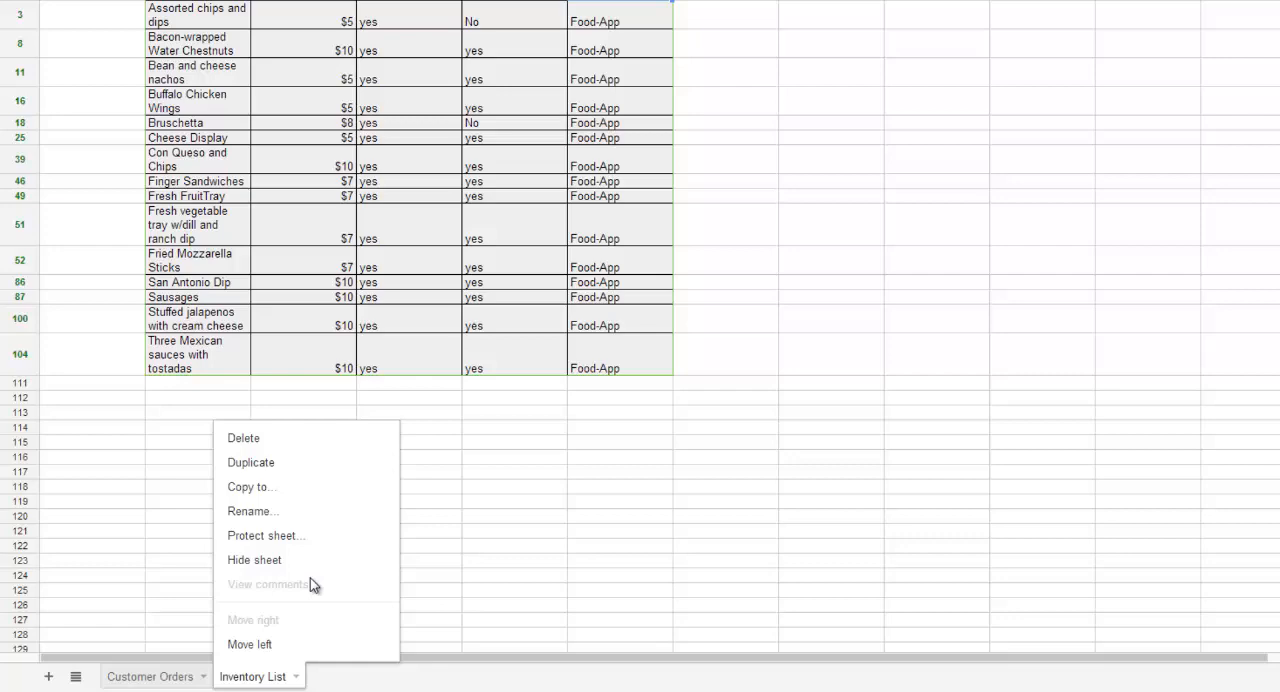
left_click(265, 536)
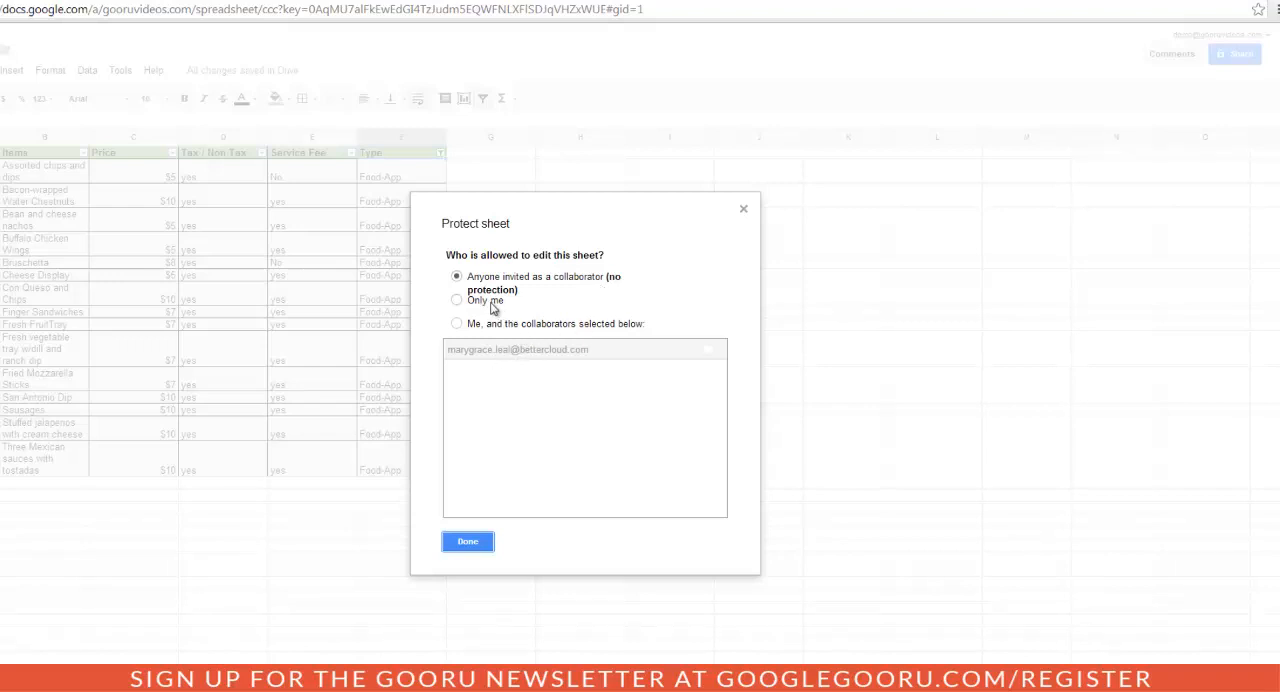
left_click(456, 300)
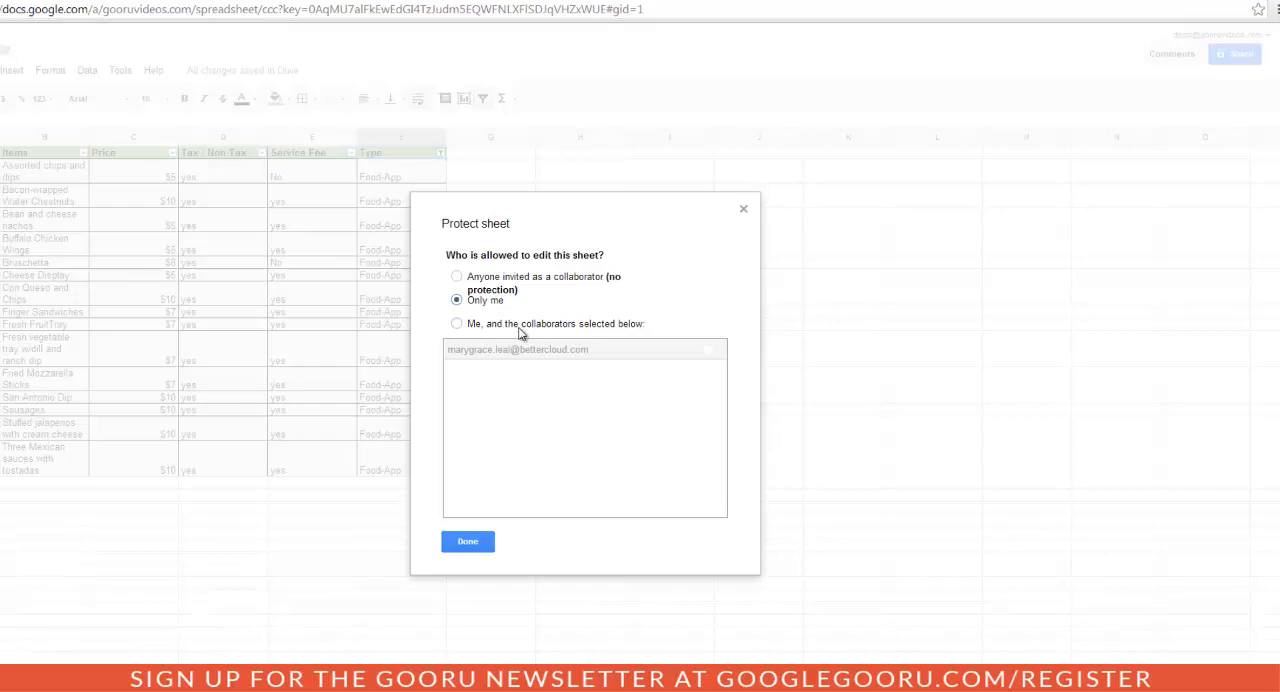
left_click(455, 323)
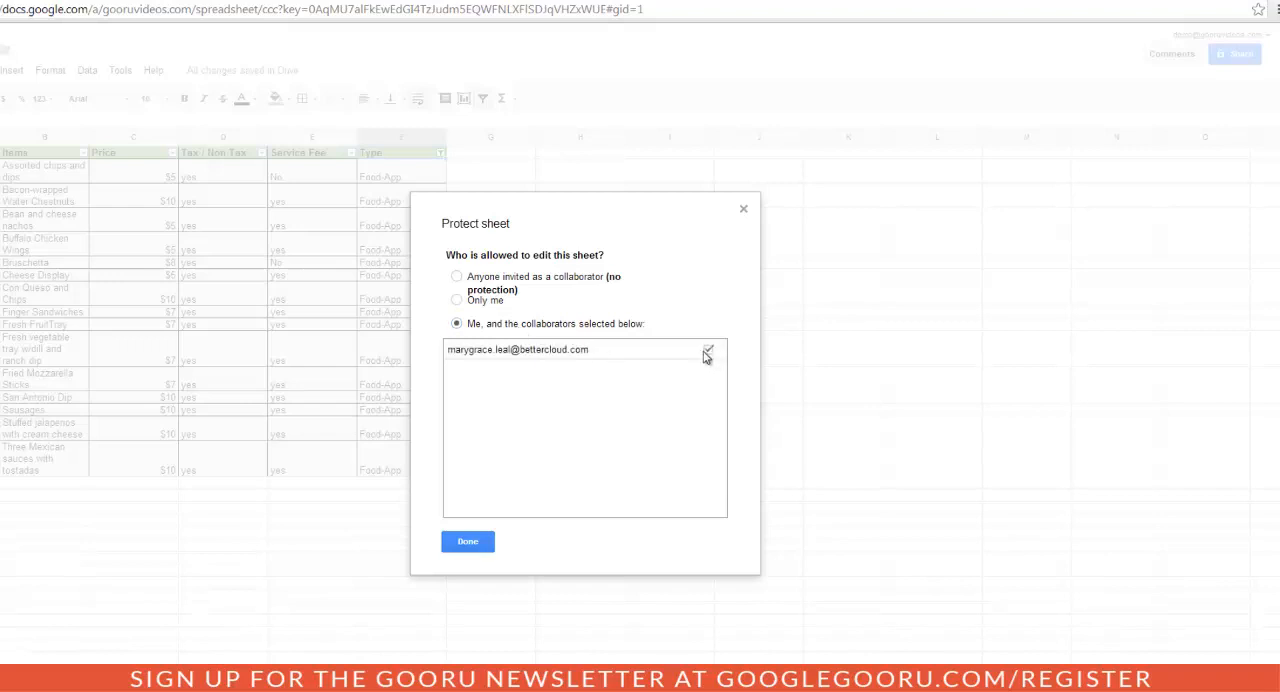
left_click(707, 349)
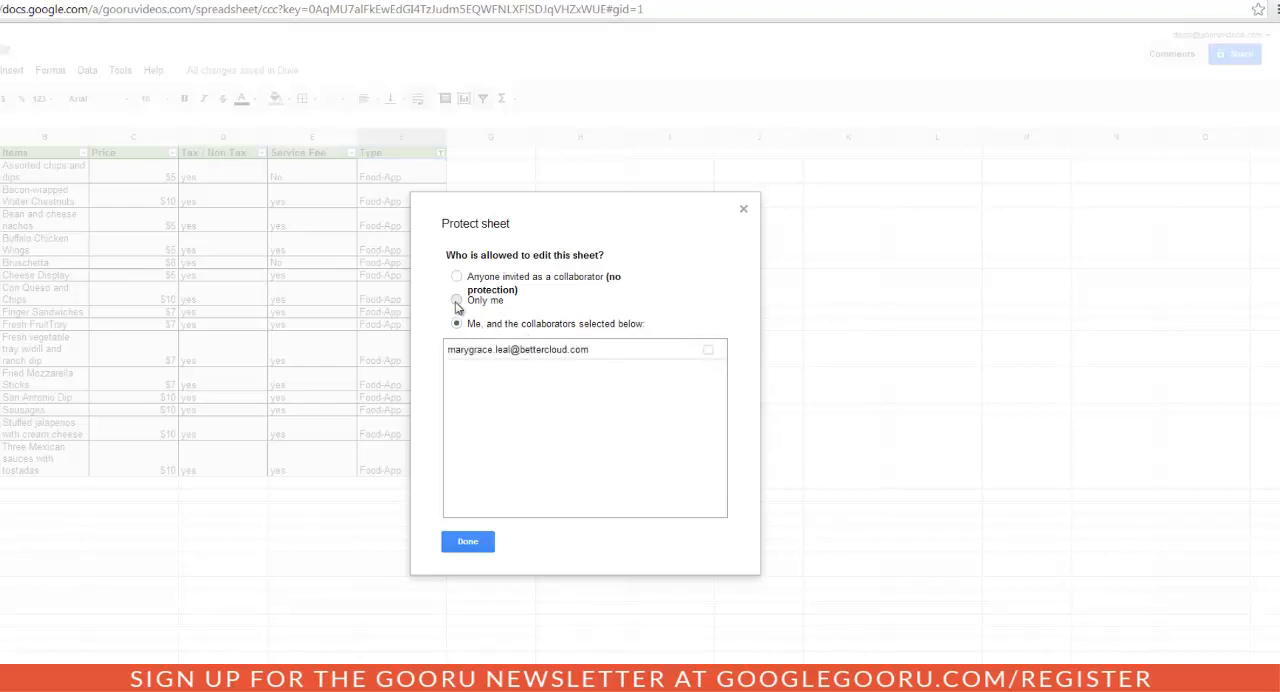
left_click(456, 301)
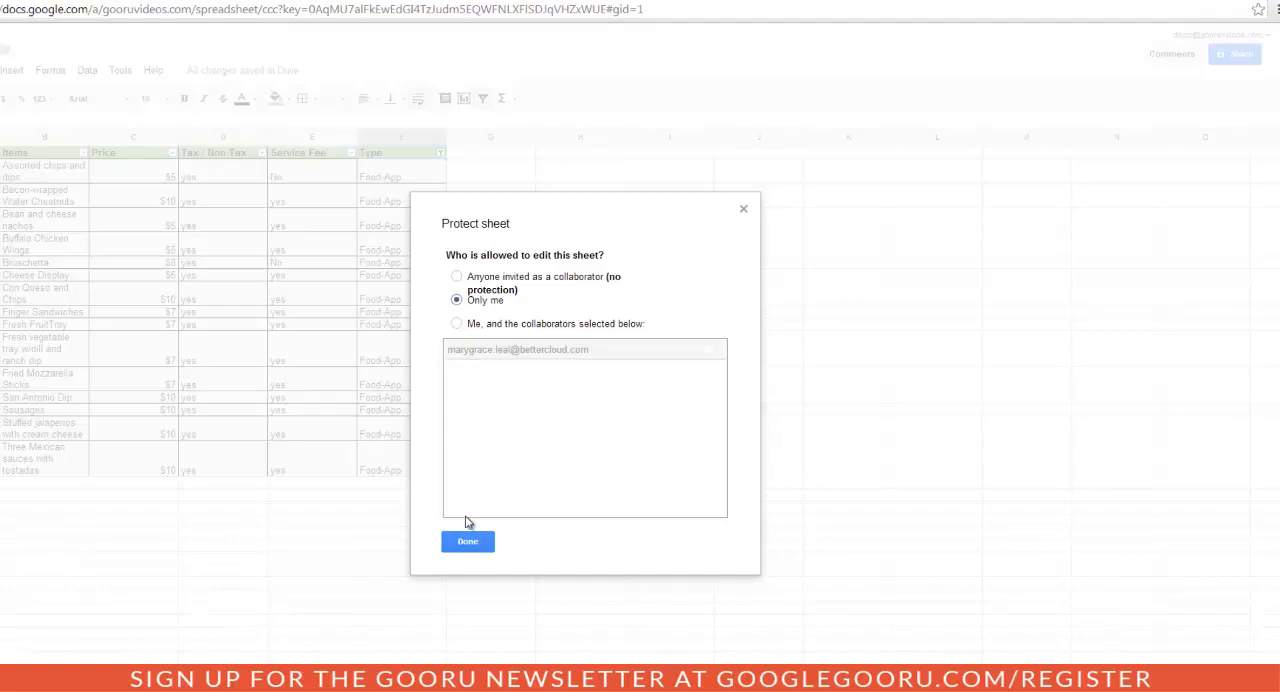
left_click(467, 541)
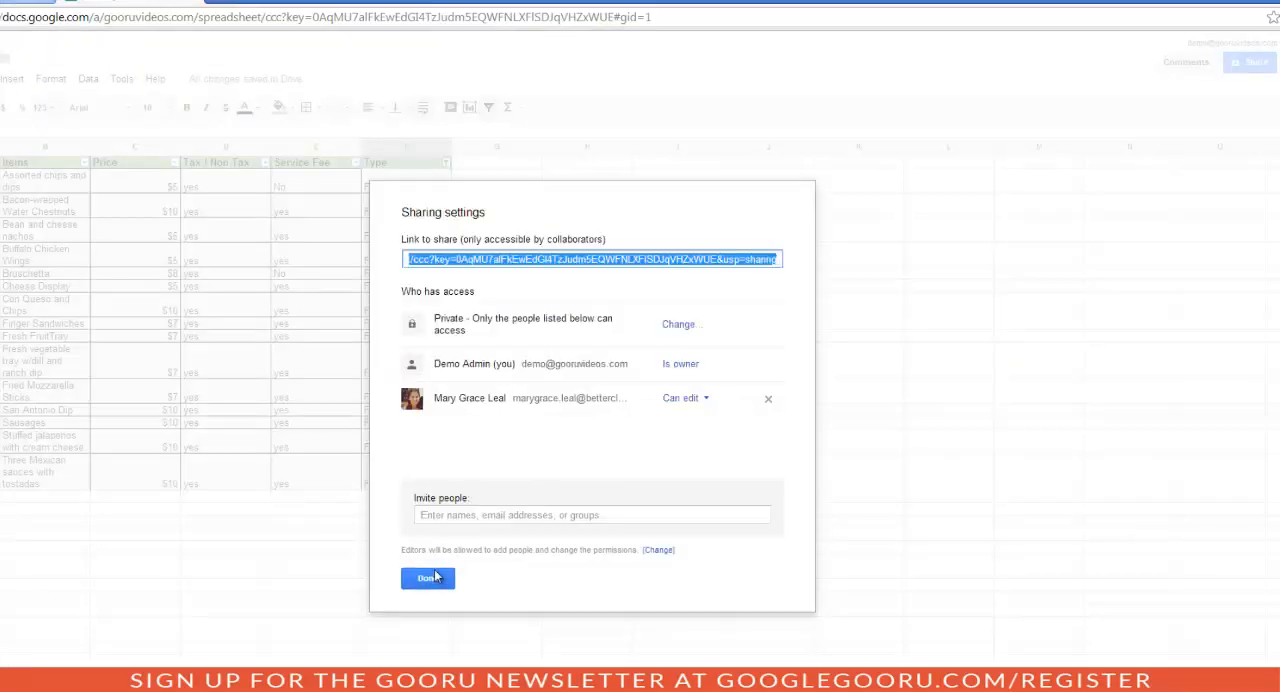
Step: Invite one more person with Can view access and share & save the settings
left_click(532, 514)
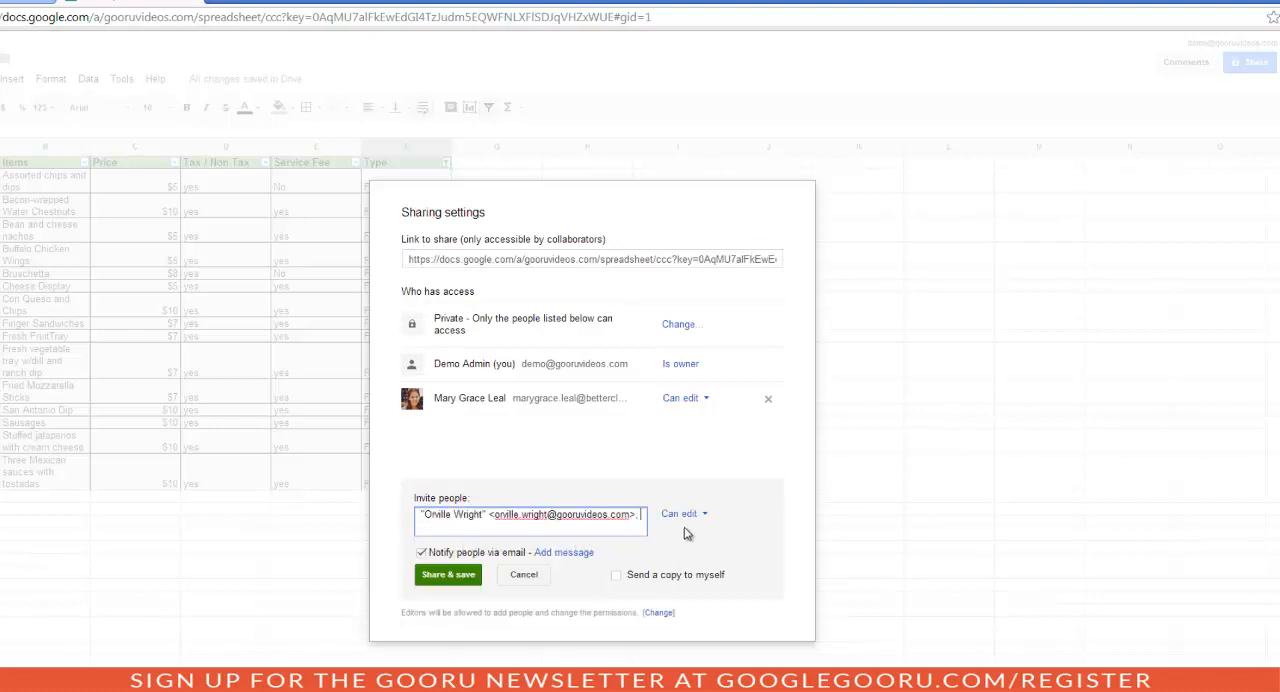
left_click(682, 514)
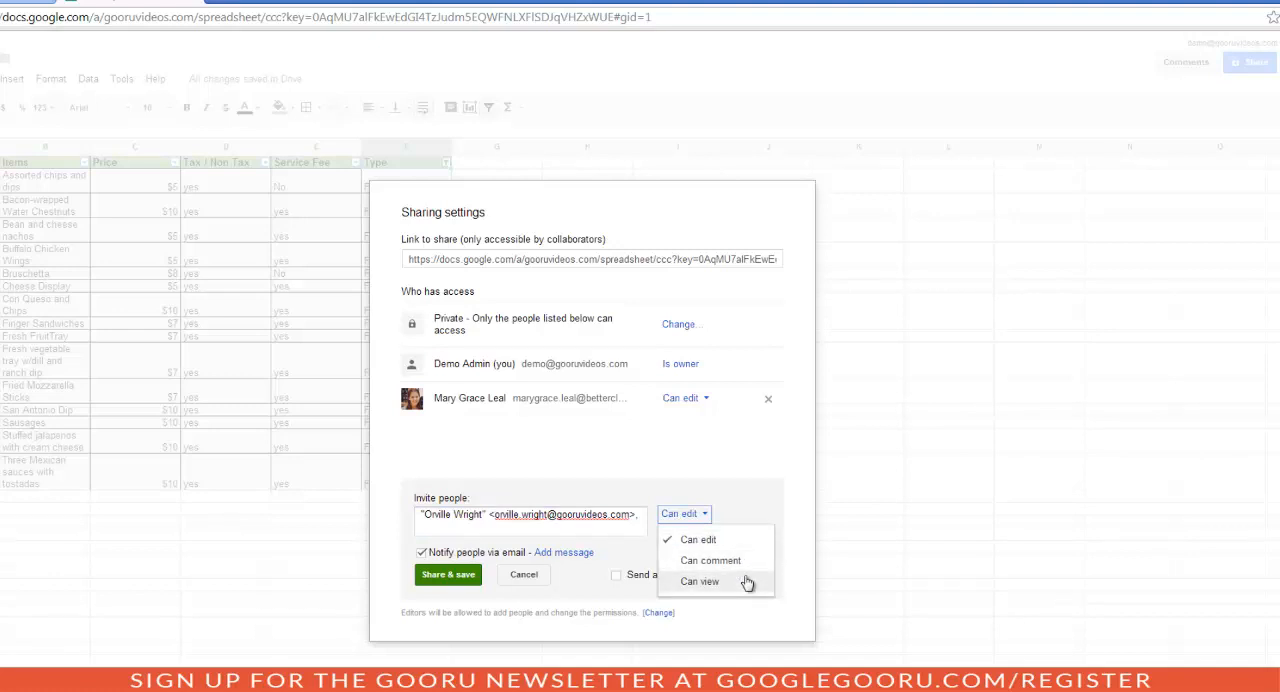
left_click(701, 581)
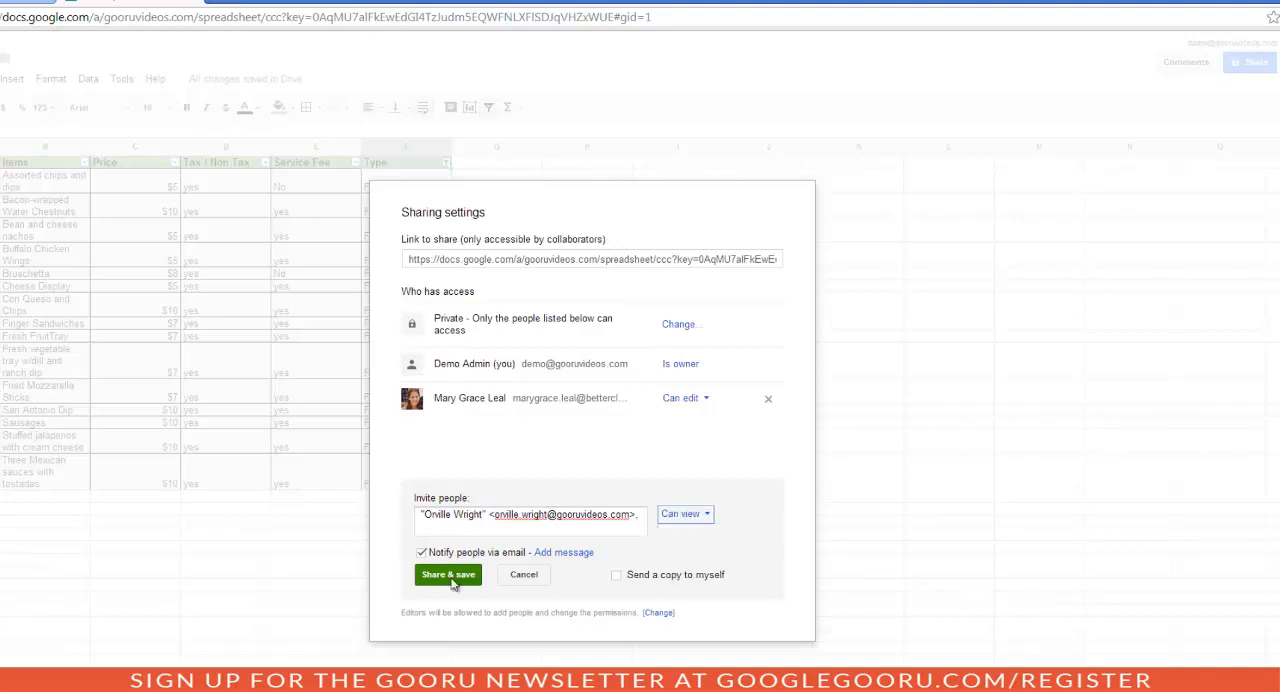
left_click(447, 575)
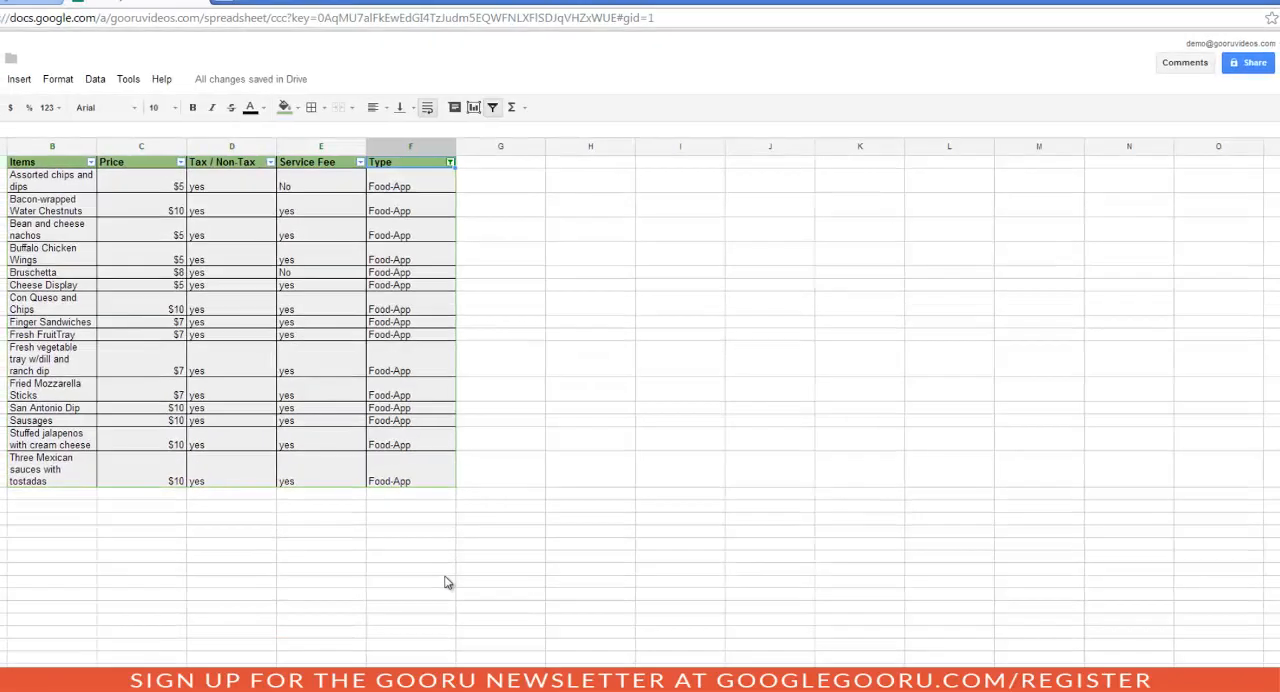